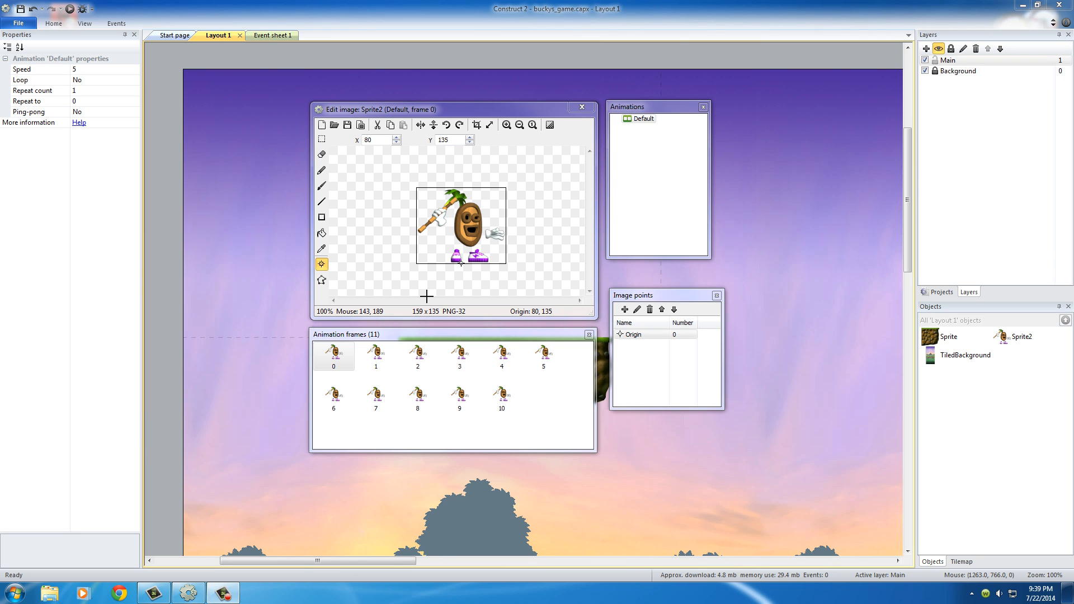
mouse_move(403, 234)
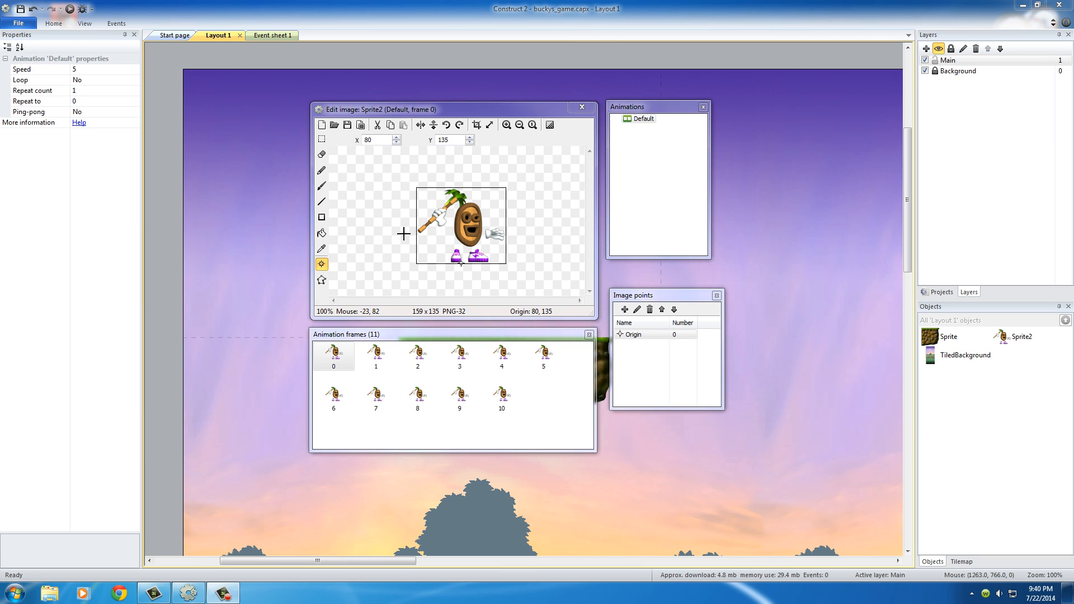
Step: Rename Sprite2's Default animation to Idle in the Animations panel
click(376, 356)
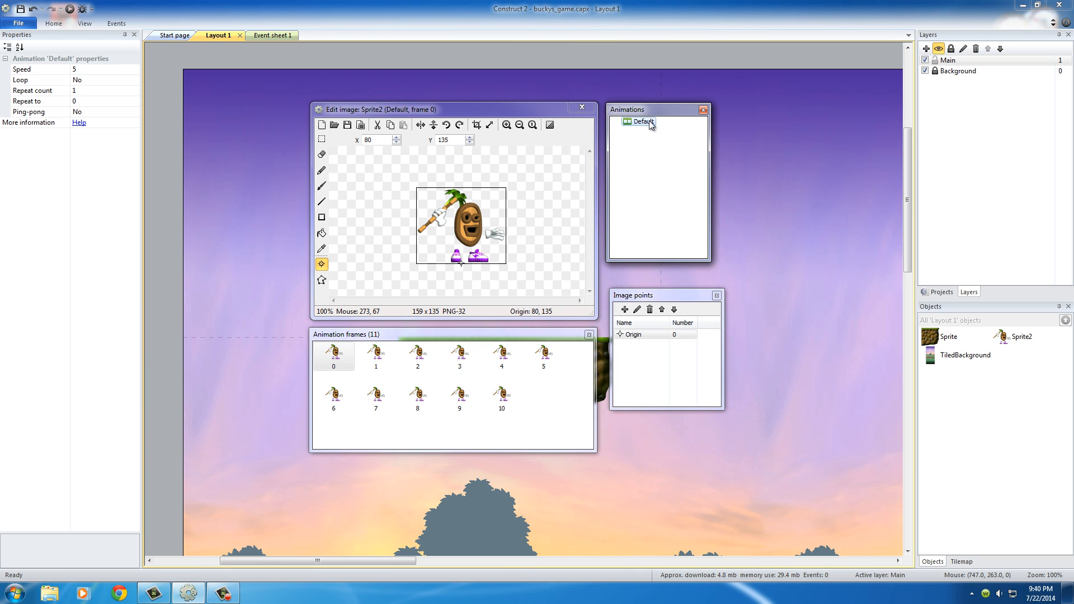
mouse_move(646, 125)
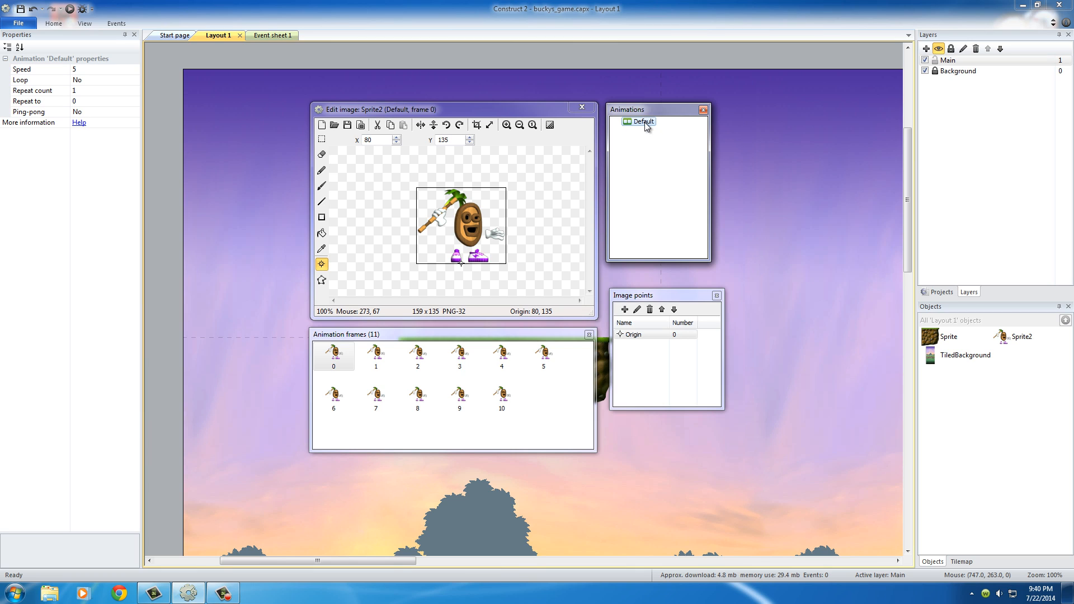
mouse_move(645, 127)
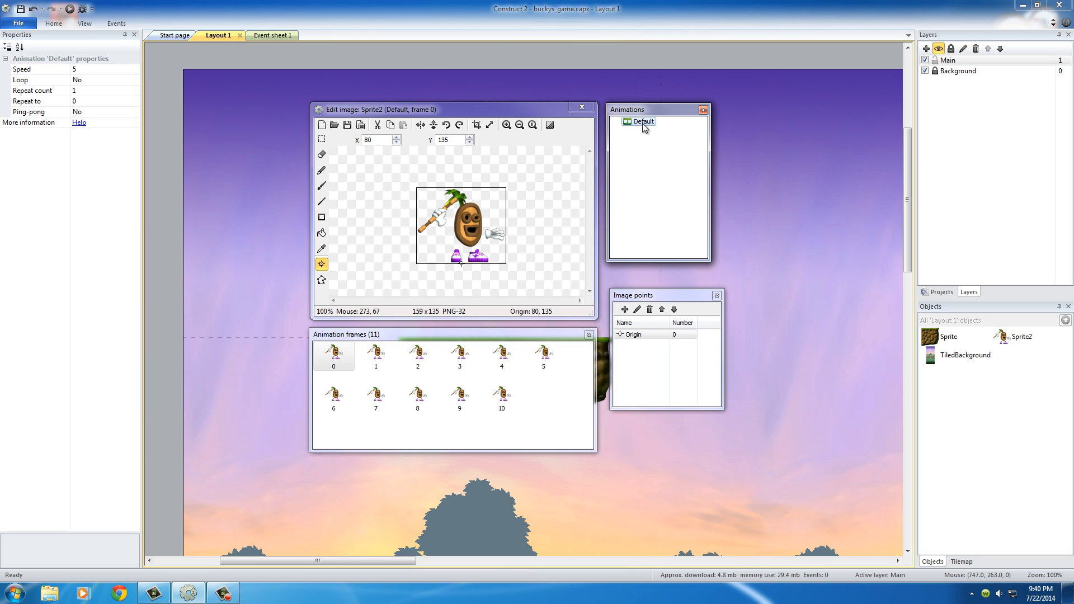
double_click(644, 122)
text(Idle)
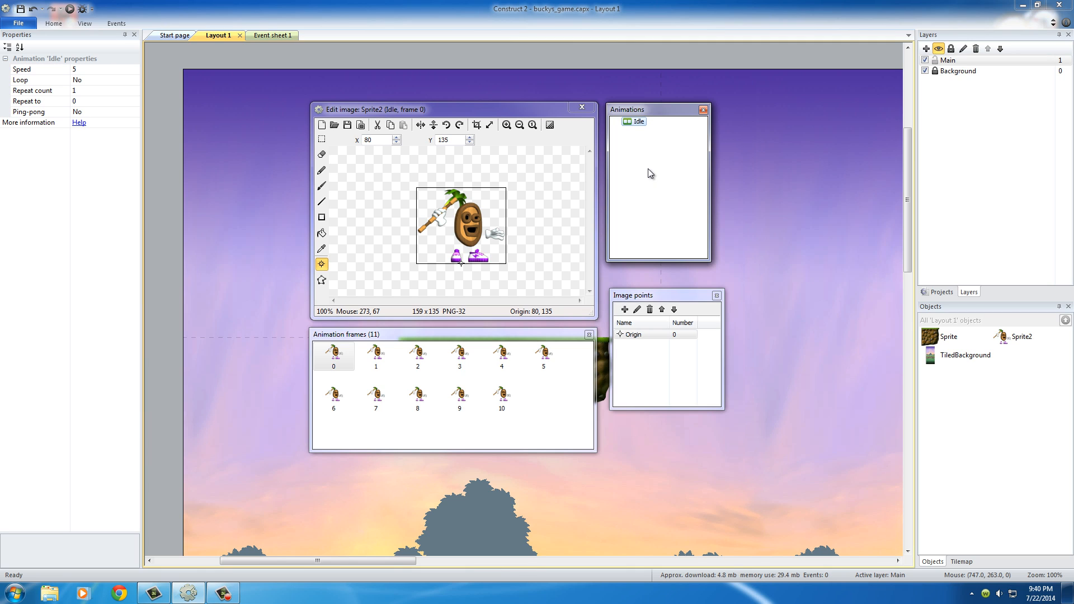
mouse_move(610, 142)
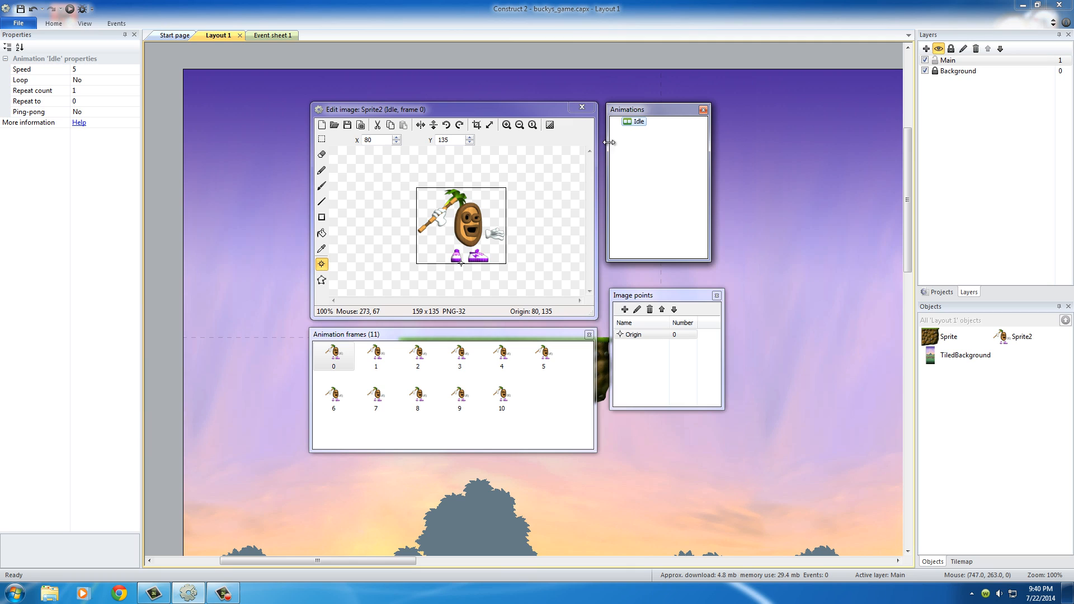
mouse_move(636, 138)
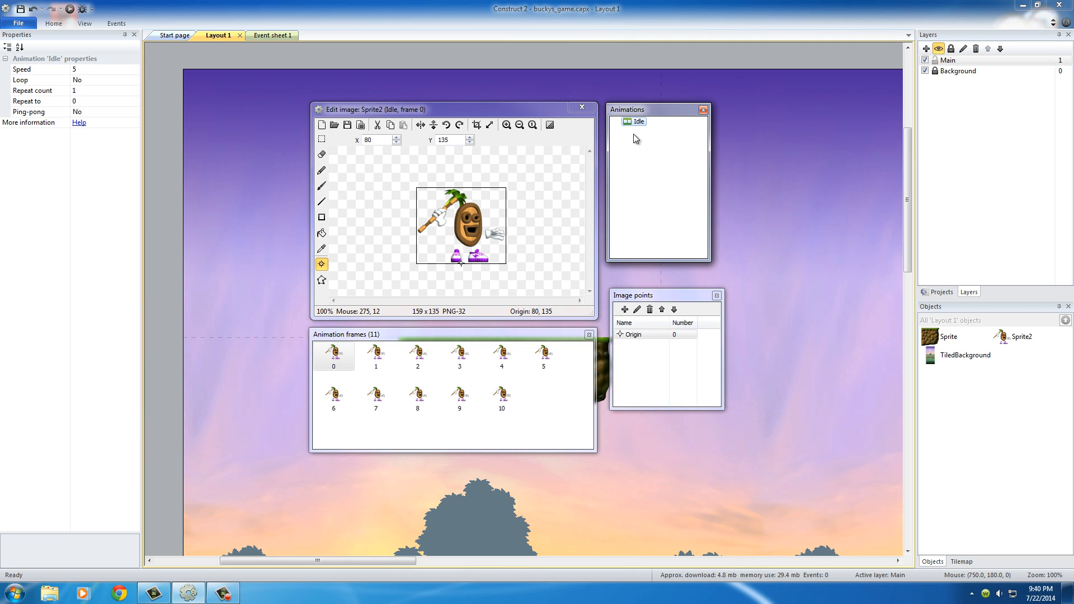
mouse_move(626, 160)
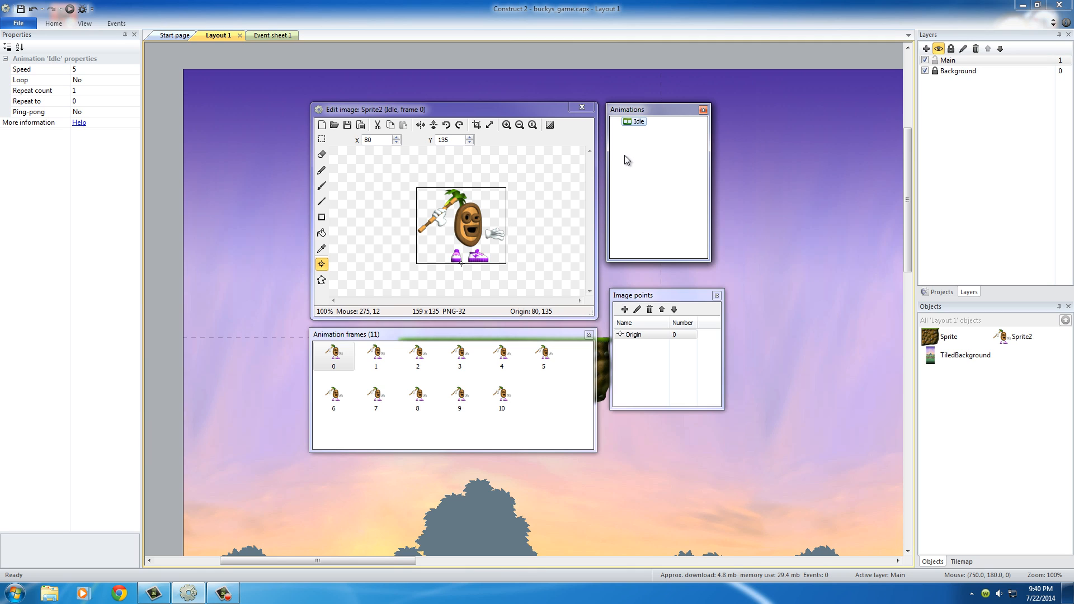
mouse_move(629, 134)
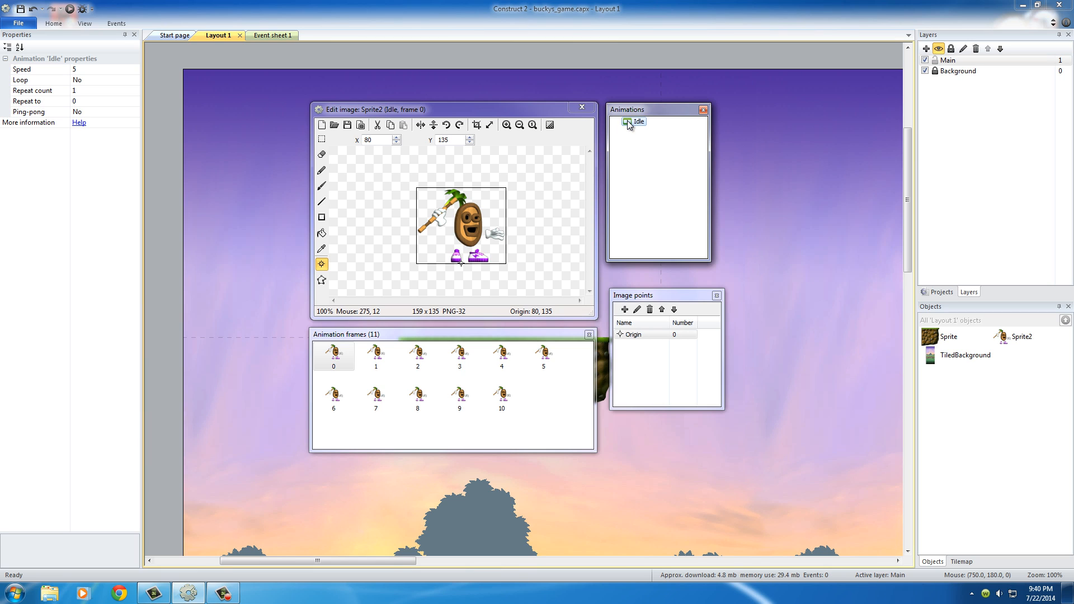
mouse_move(639, 152)
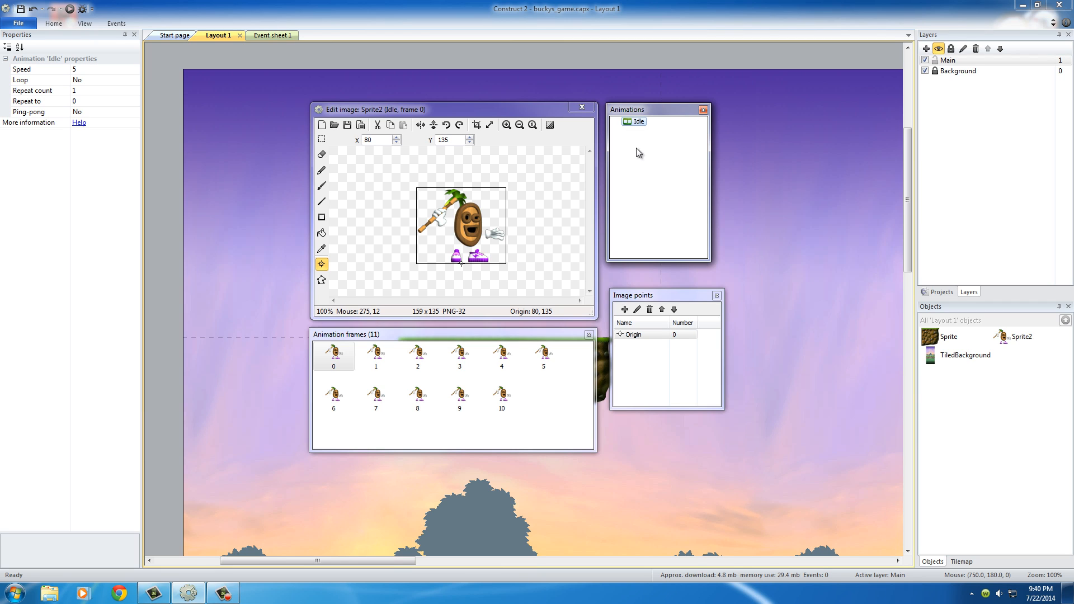
mouse_move(46, 83)
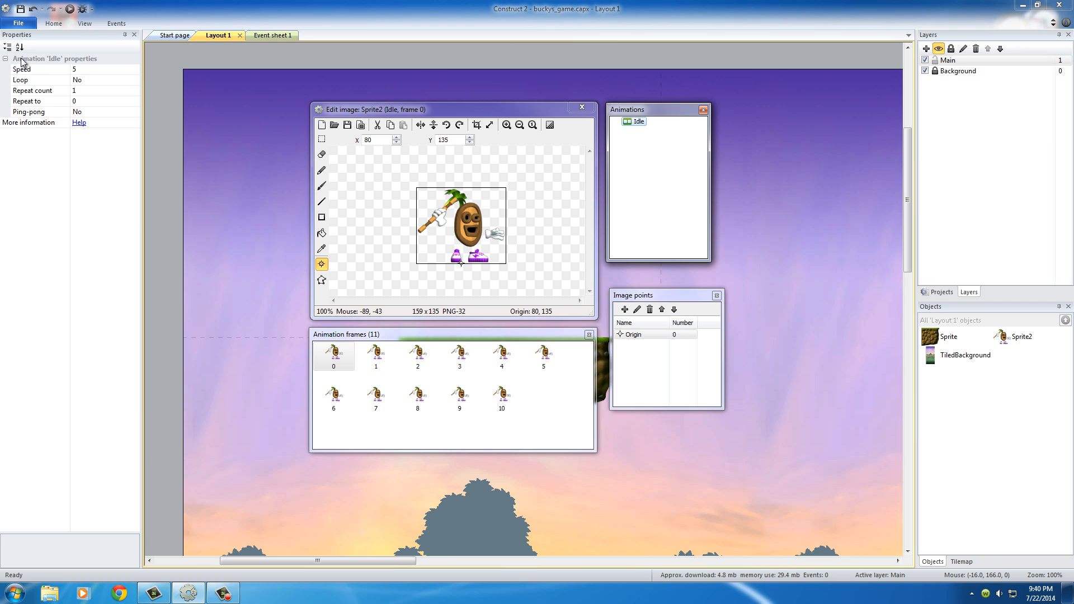
mouse_move(59, 72)
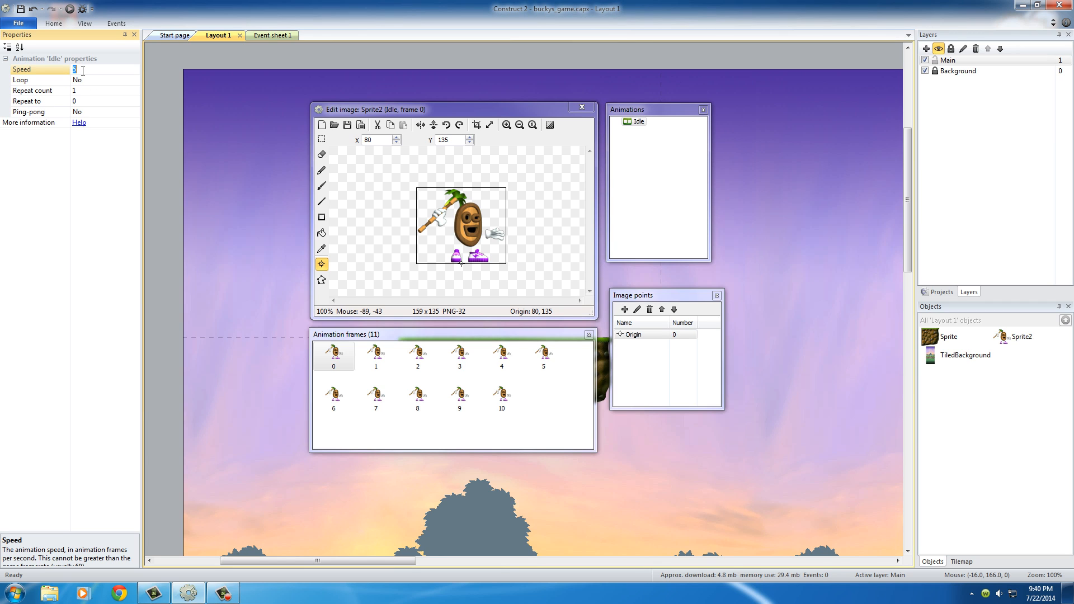
Step: Set the Idle animation's Speed property from 5 to 9
text(9)
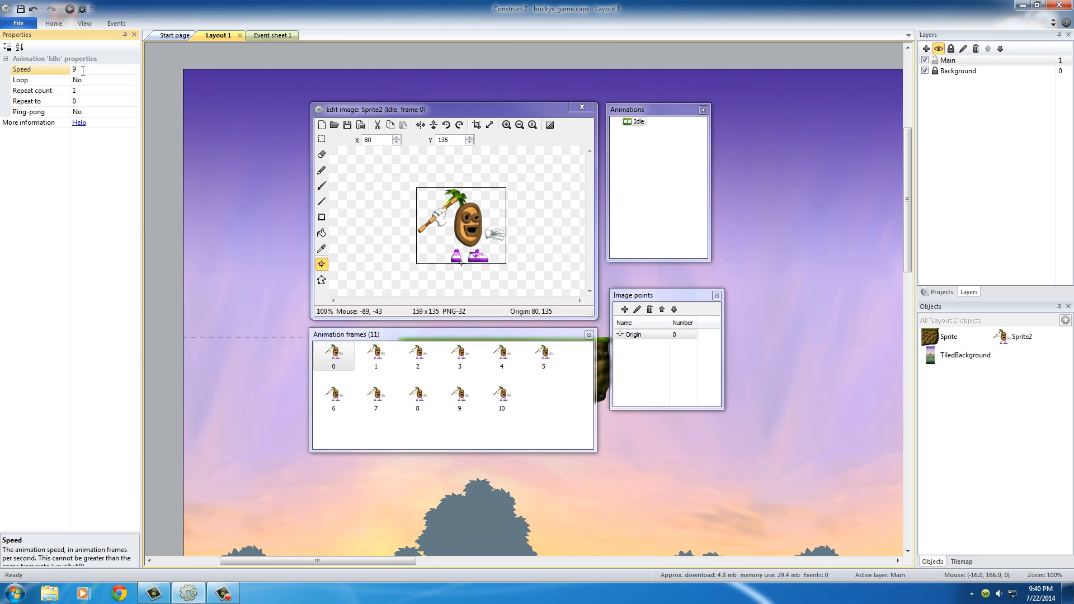
mouse_move(519, 249)
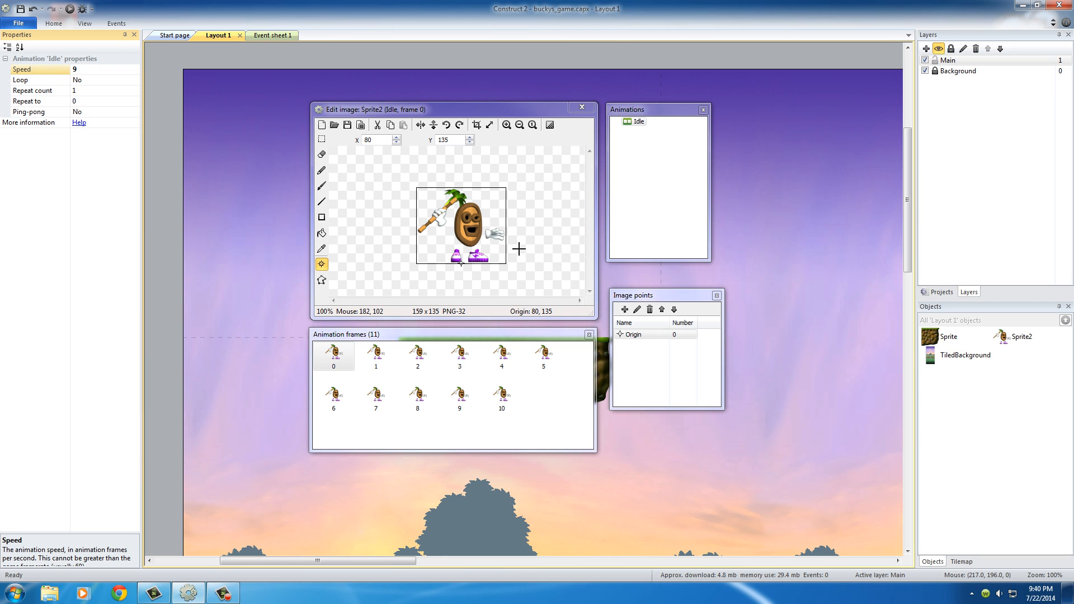
mouse_move(452, 202)
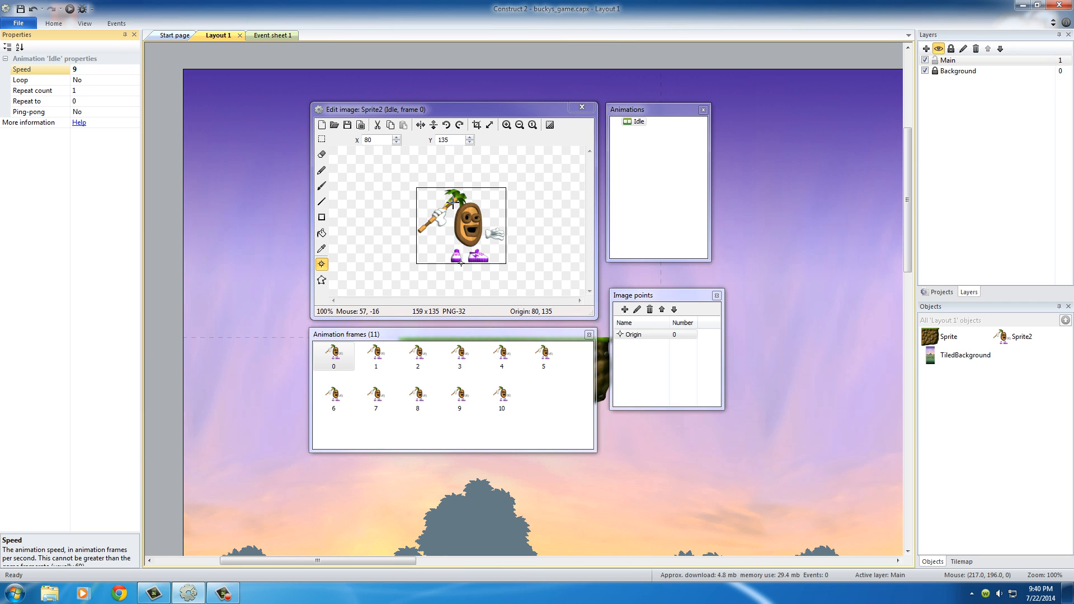
click(376, 396)
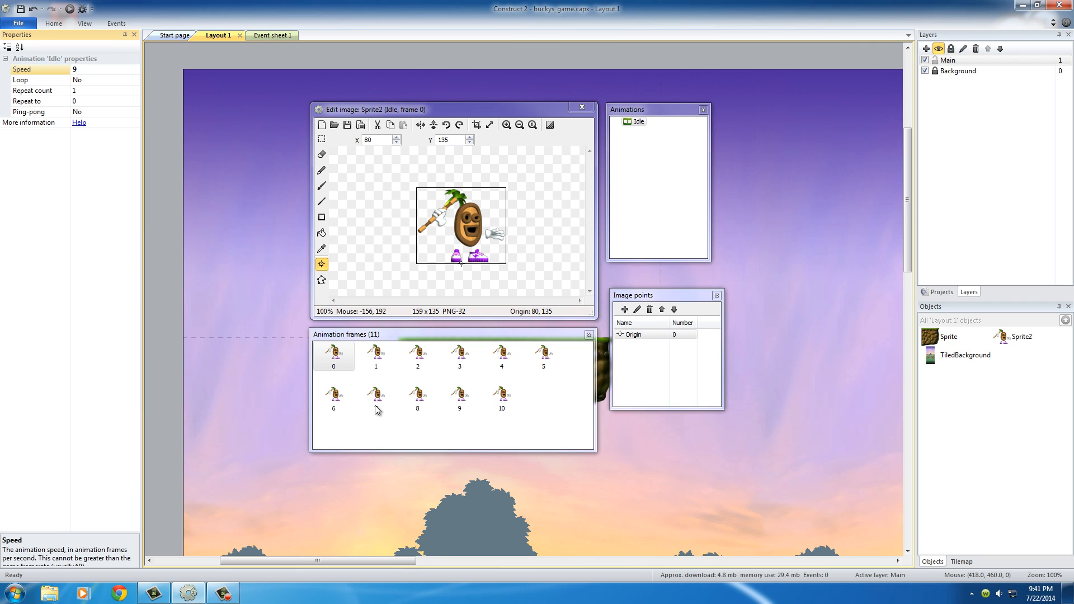
mouse_move(495, 376)
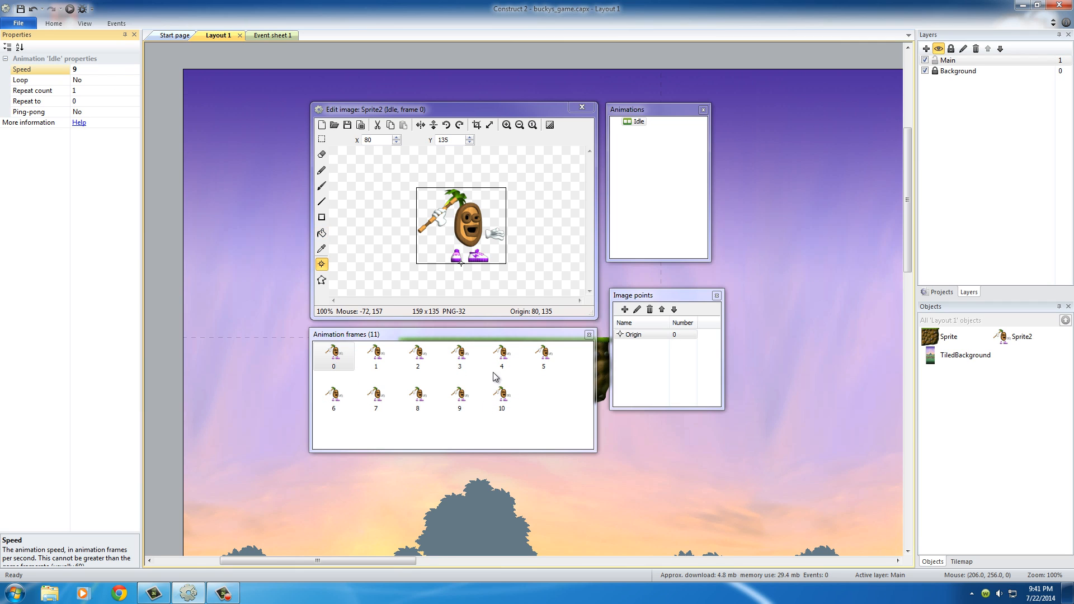
mouse_move(487, 415)
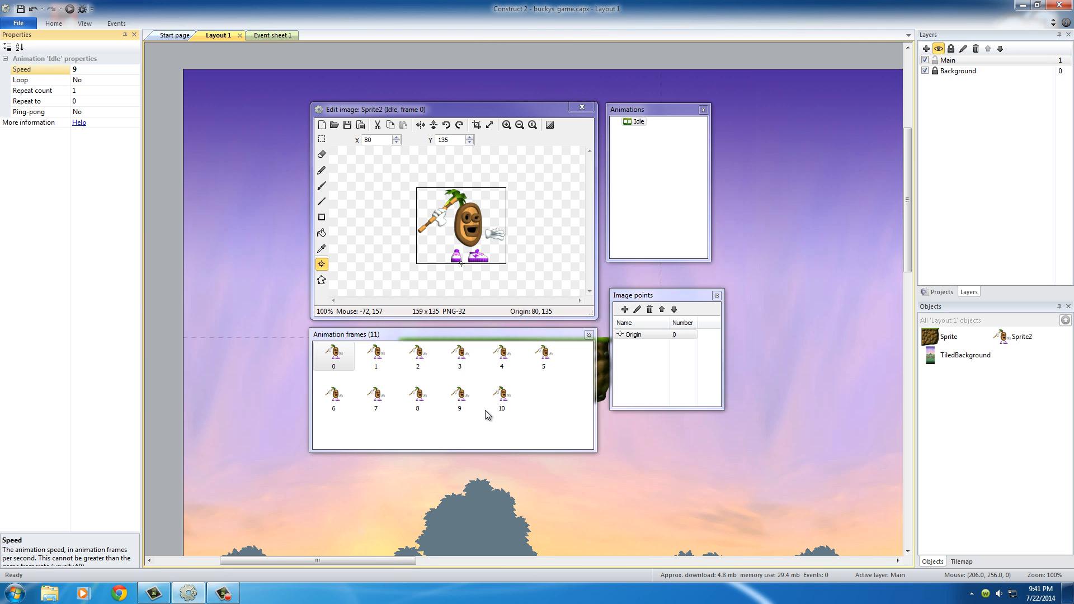
mouse_move(496, 460)
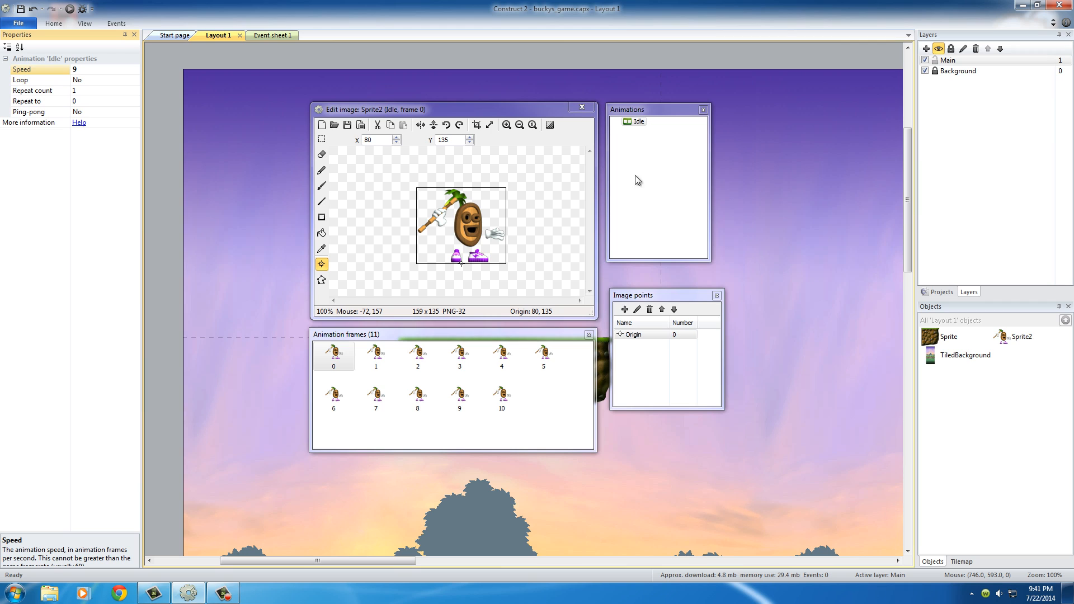
mouse_move(642, 162)
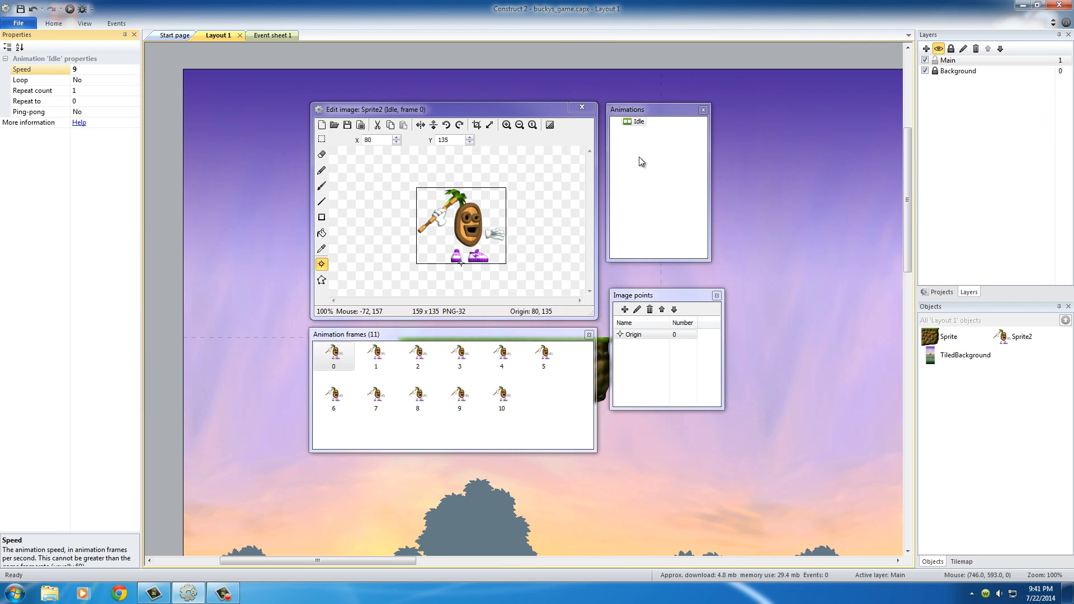
click(636, 122)
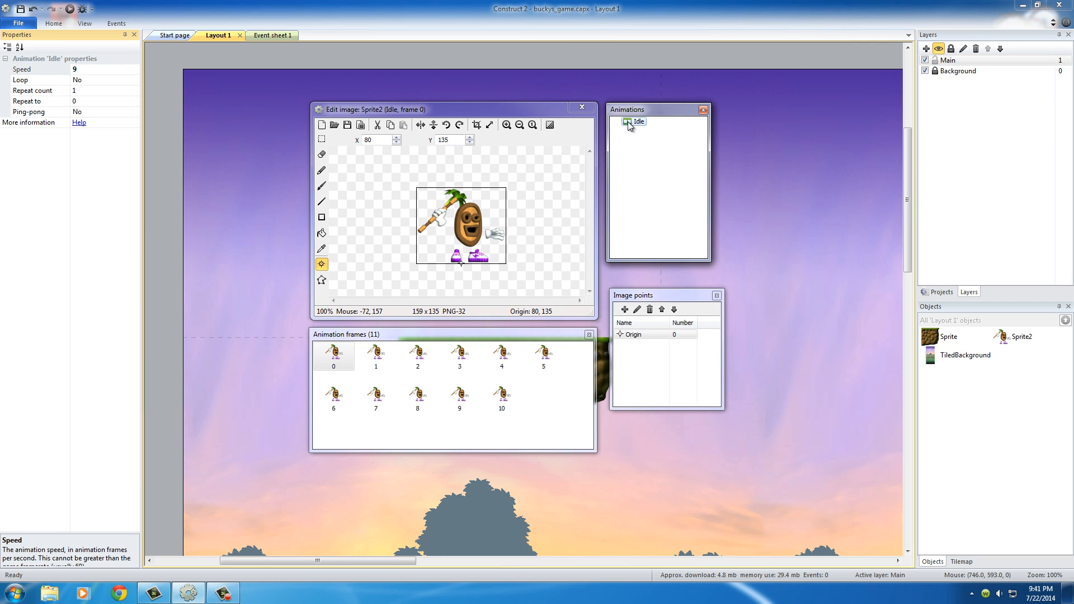
right_click(637, 122)
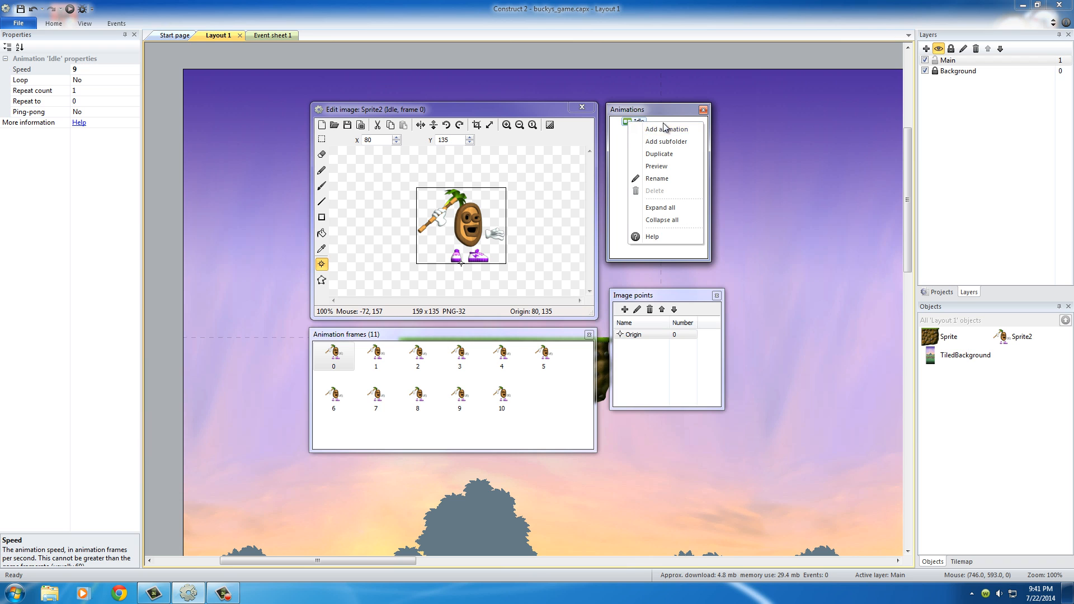
click(655, 165)
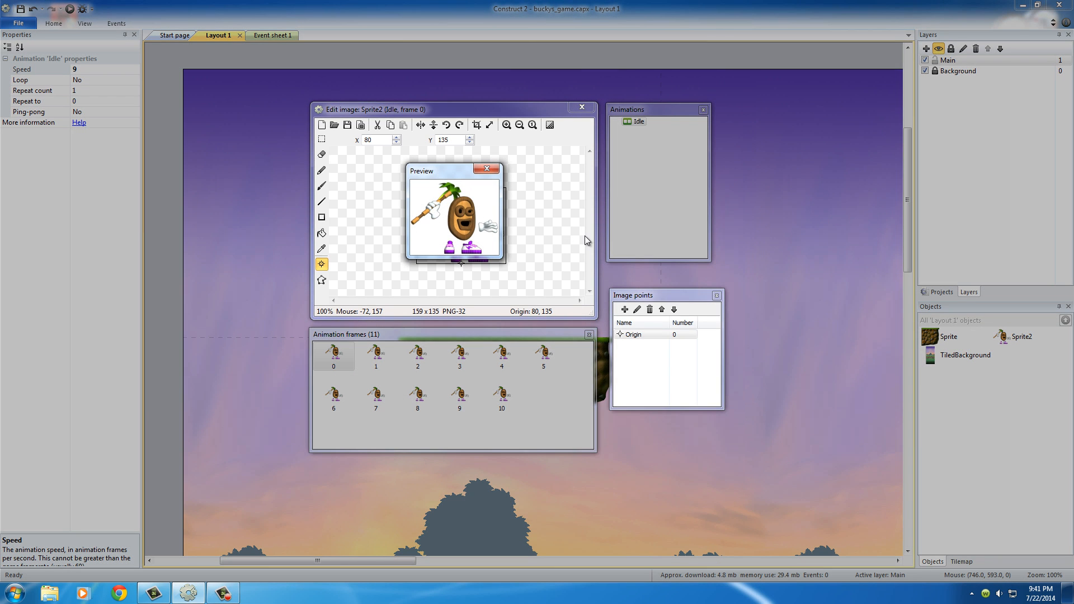
mouse_move(496, 235)
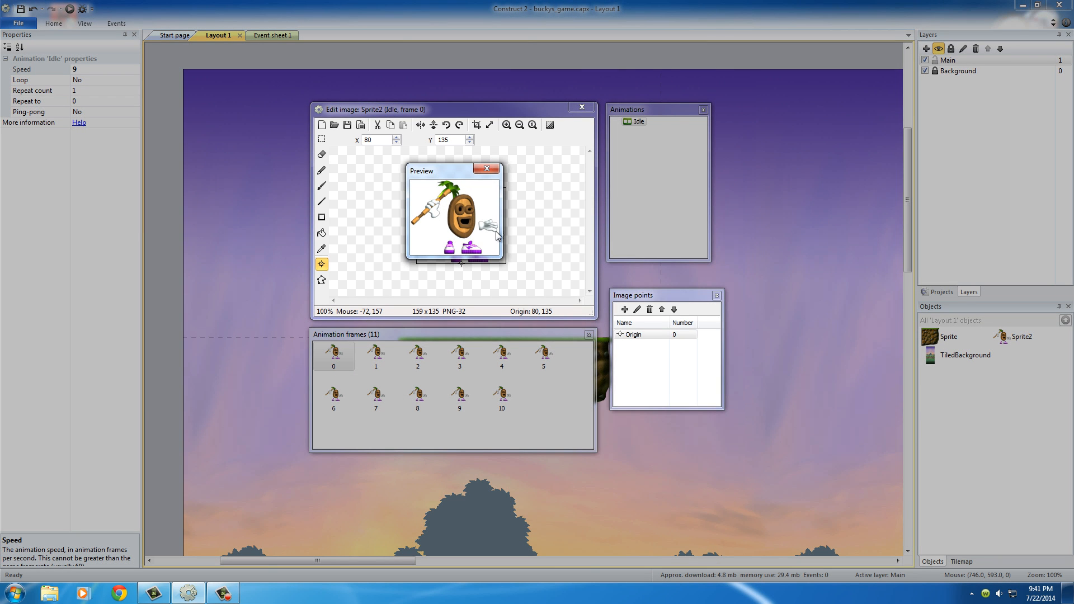
mouse_move(478, 190)
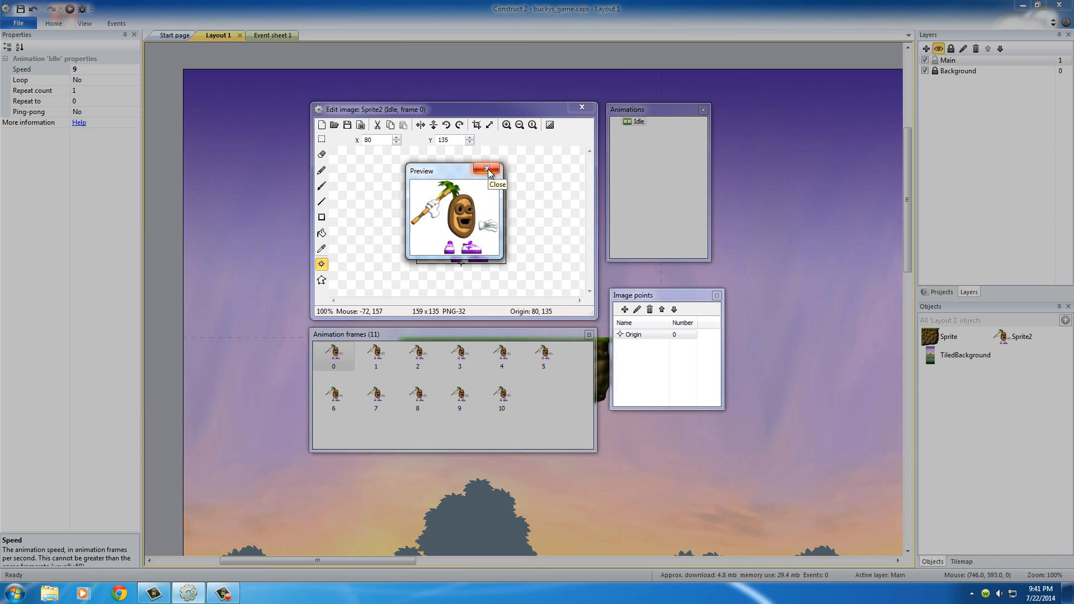
click(486, 169)
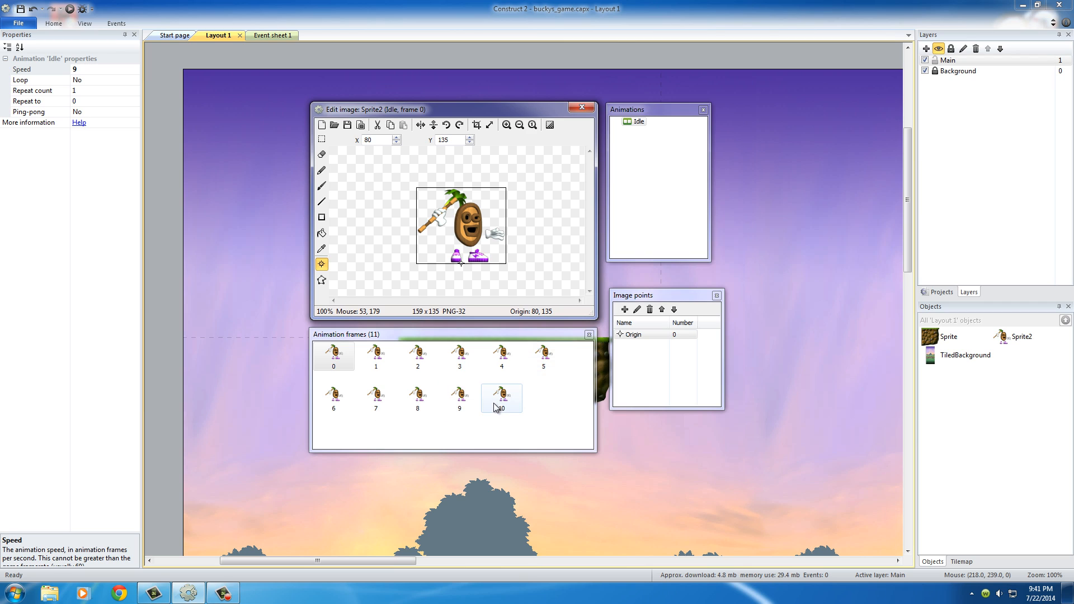
mouse_move(501, 406)
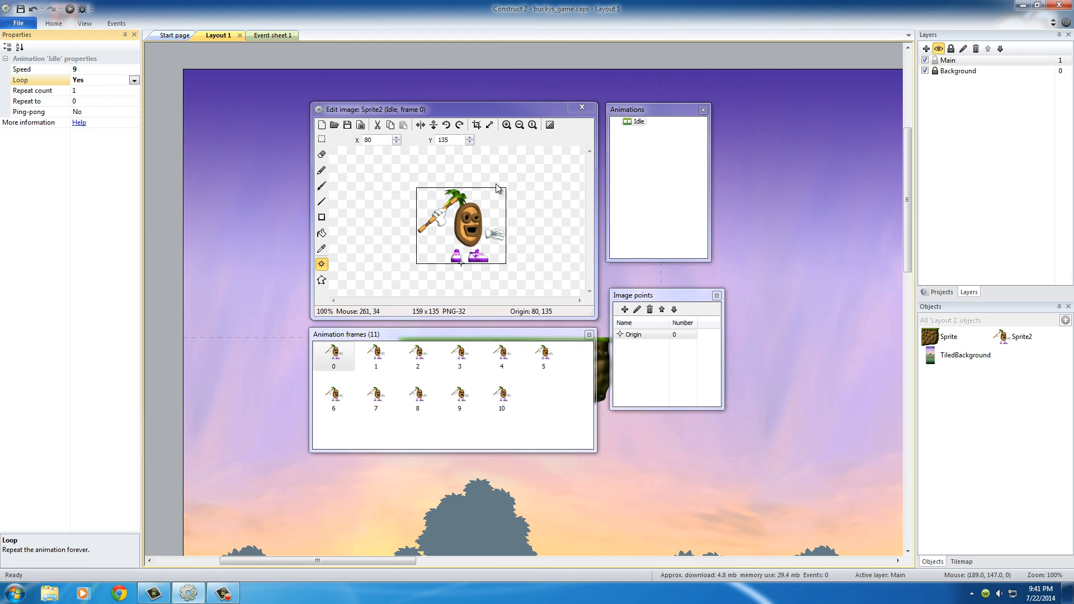
mouse_move(64, 93)
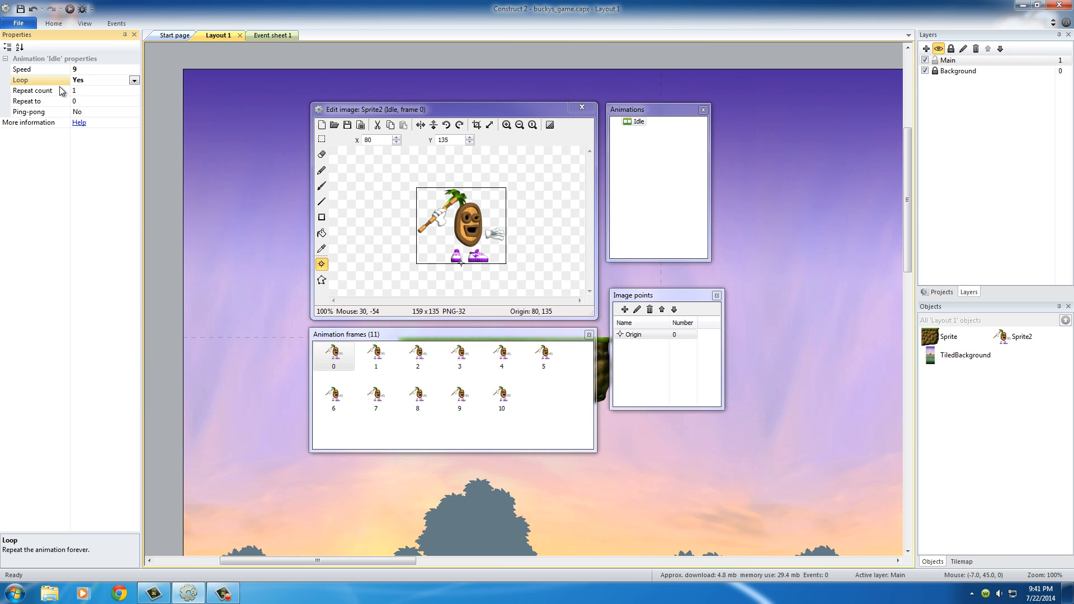
right_click(637, 122)
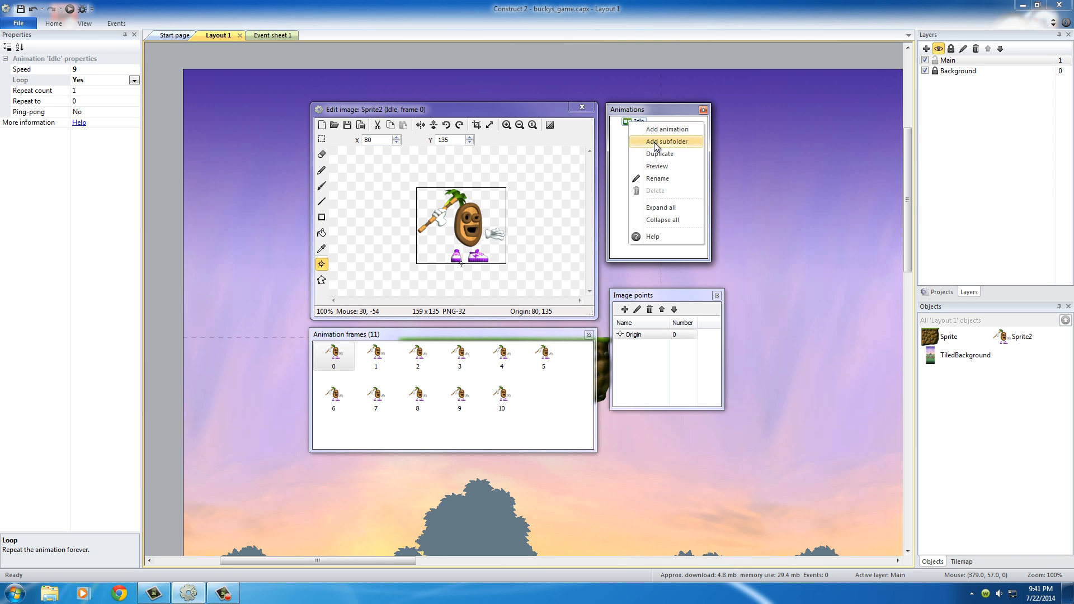
click(657, 166)
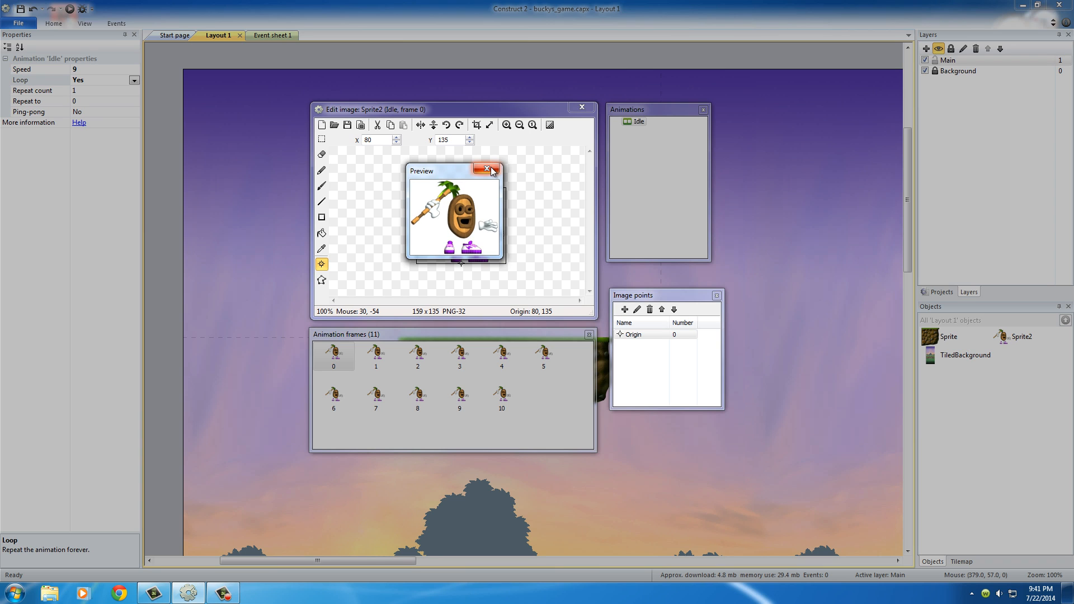
click(492, 169)
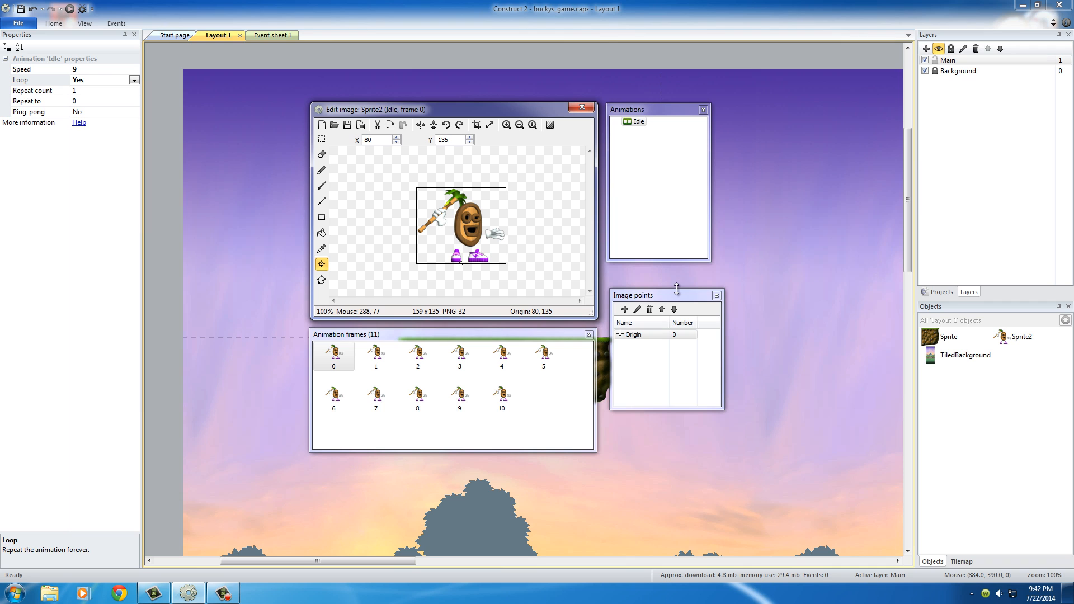
mouse_move(500, 180)
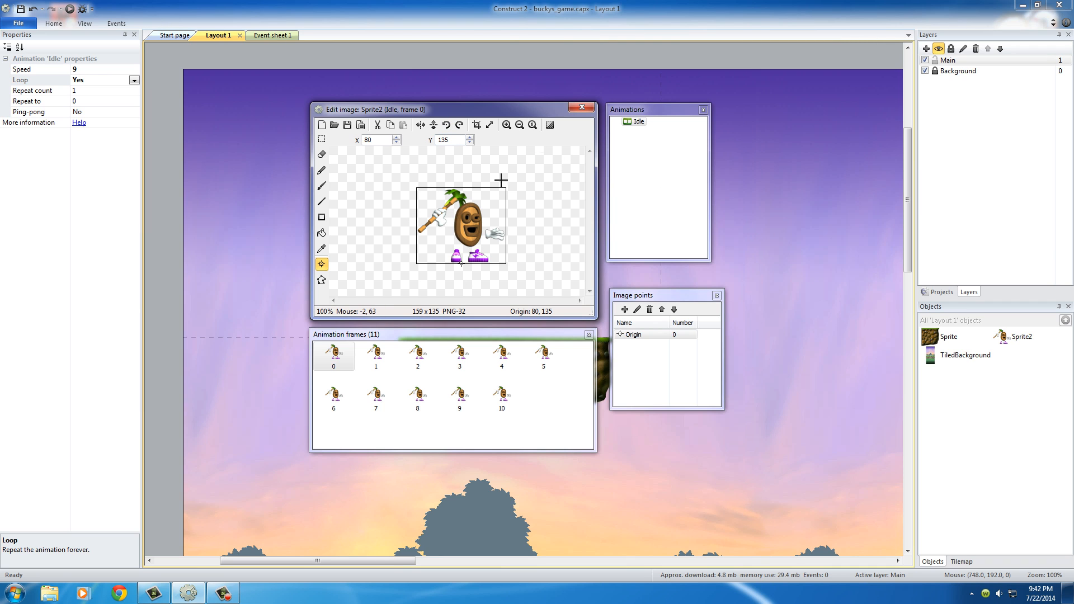
Step: Close the image editor and move Sprite2 so its feet rest on the floating platform
click(582, 107)
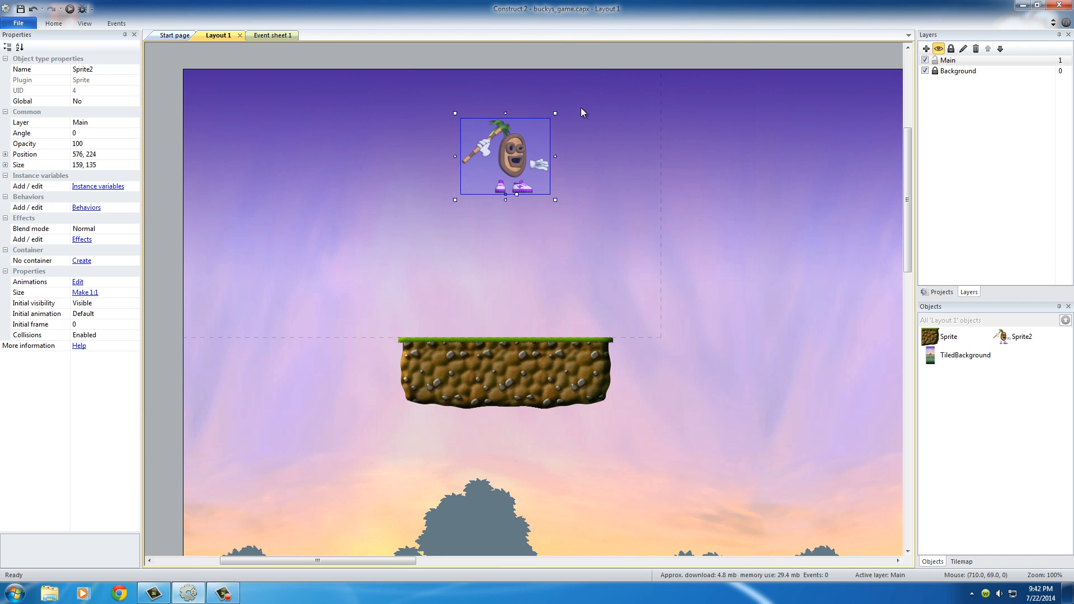
mouse_move(518, 172)
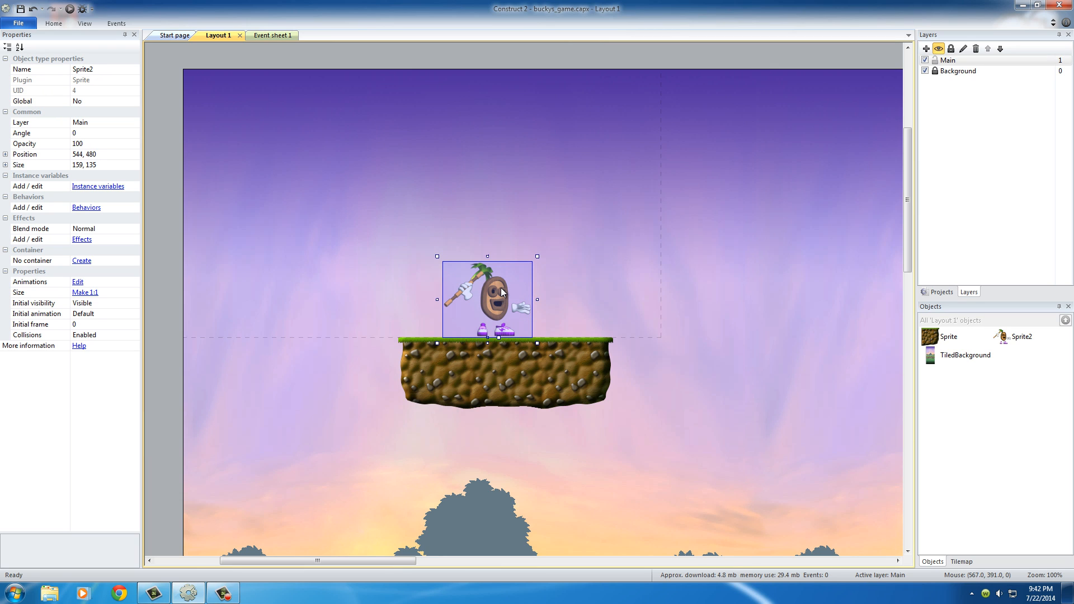
drag(502, 292, 487, 281)
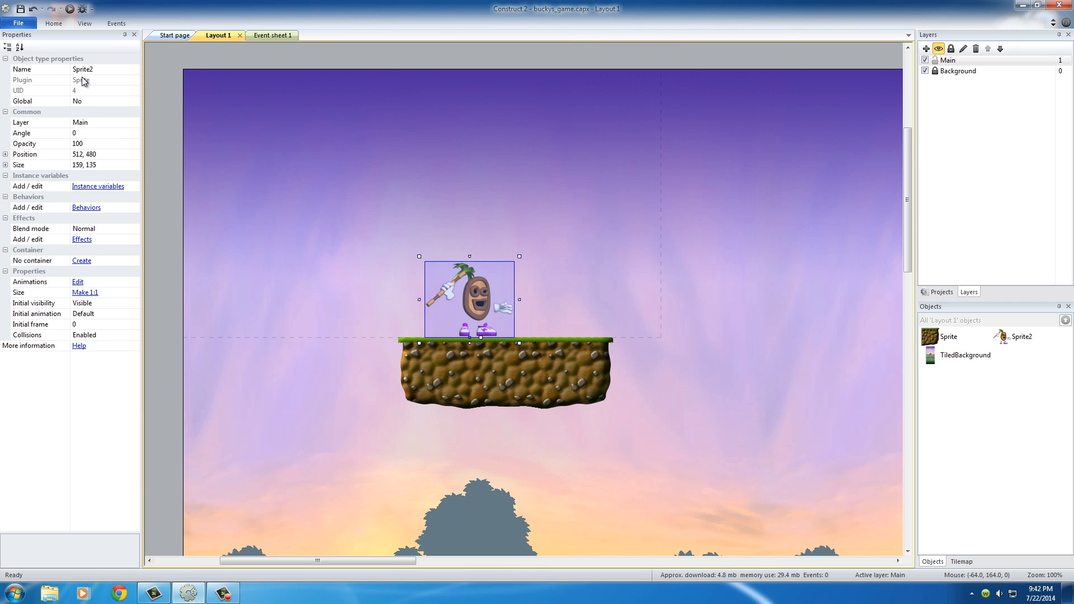
mouse_move(83, 75)
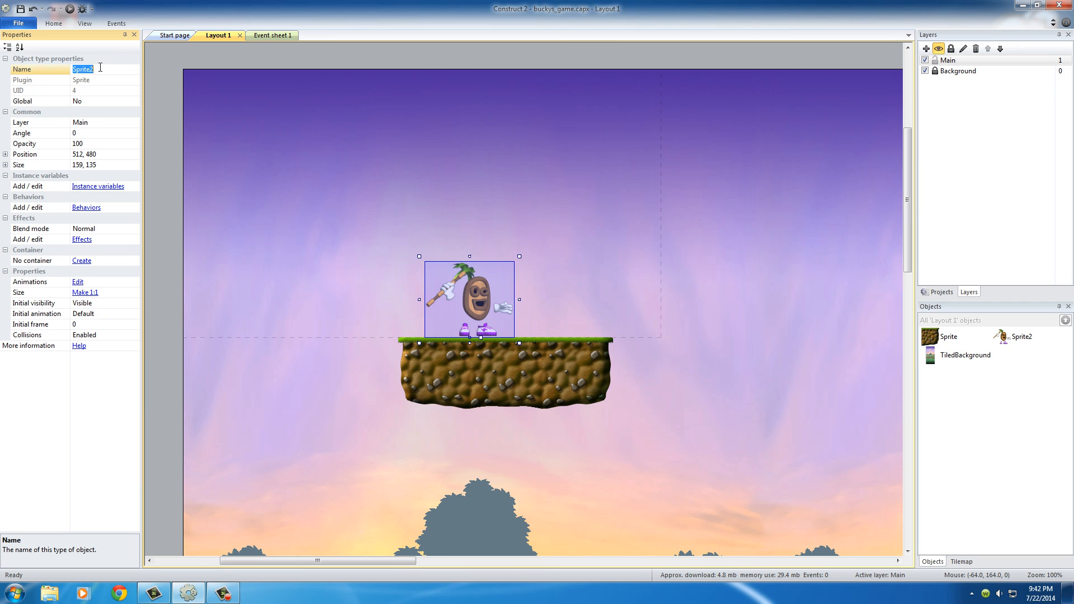
Step: Rename the Sprite2 character object to 'Player' in its Name property
text(Player)
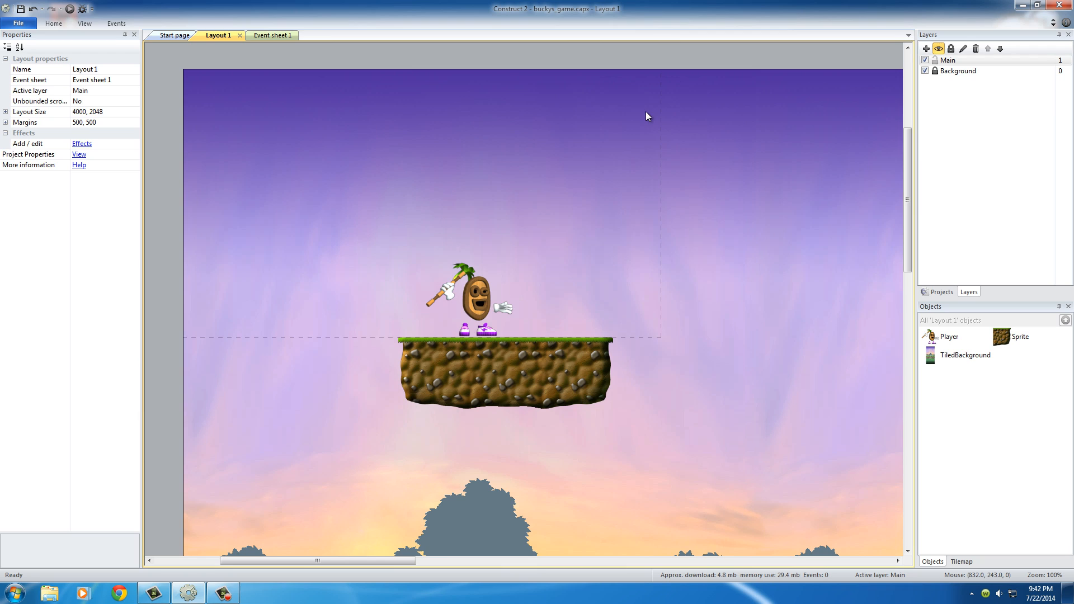
mouse_move(287, 348)
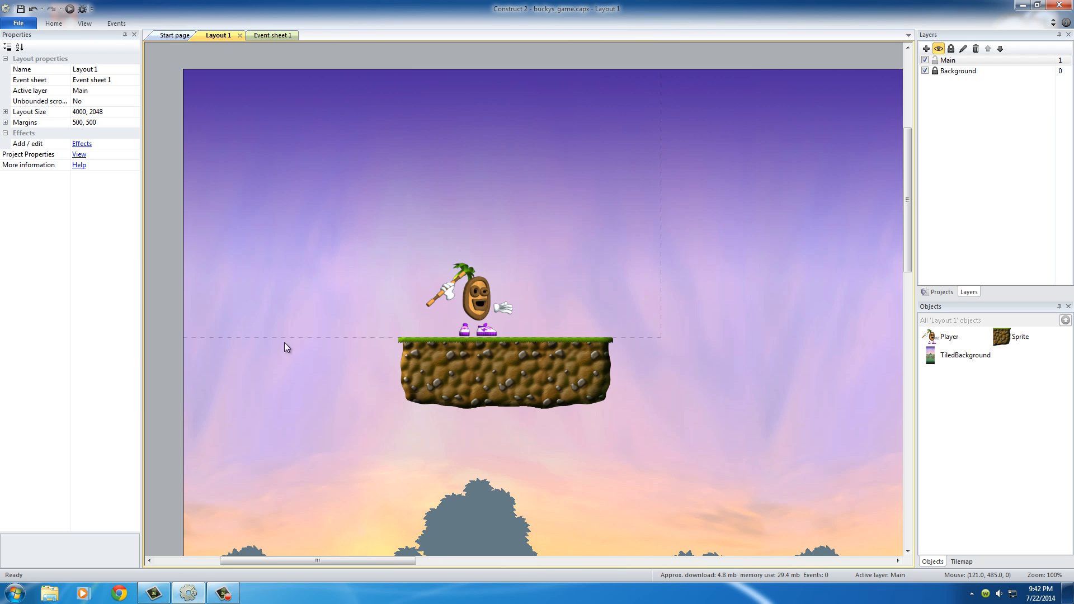
mouse_move(654, 305)
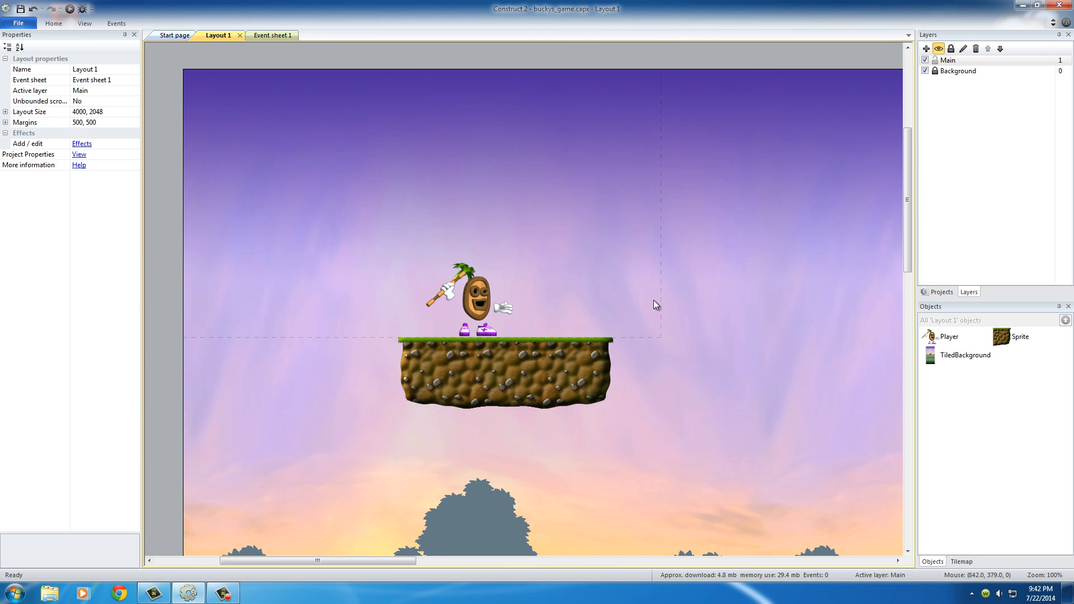
mouse_move(668, 144)
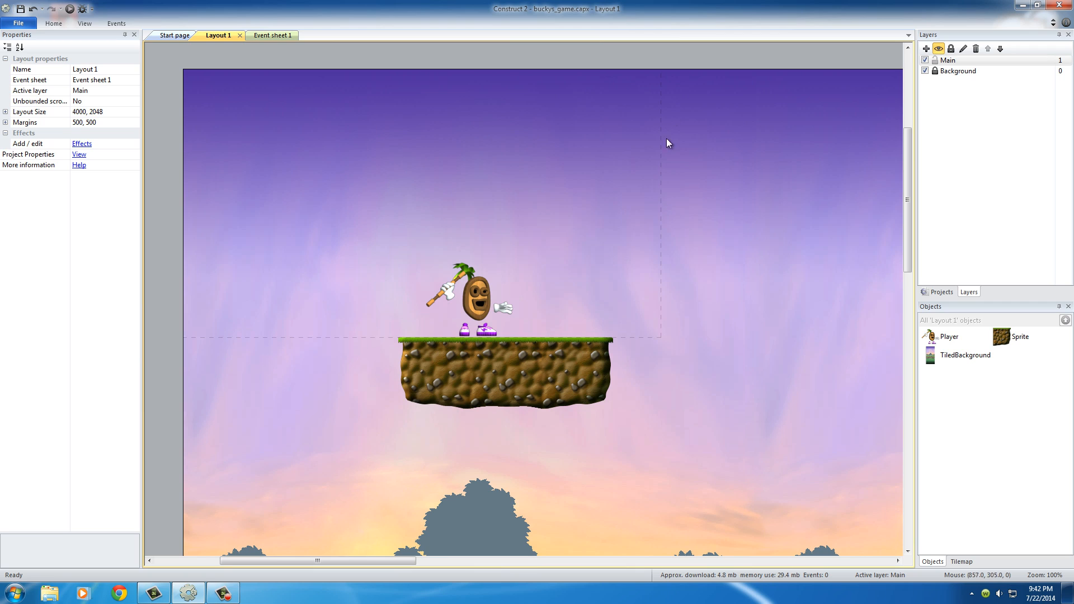
mouse_move(702, 254)
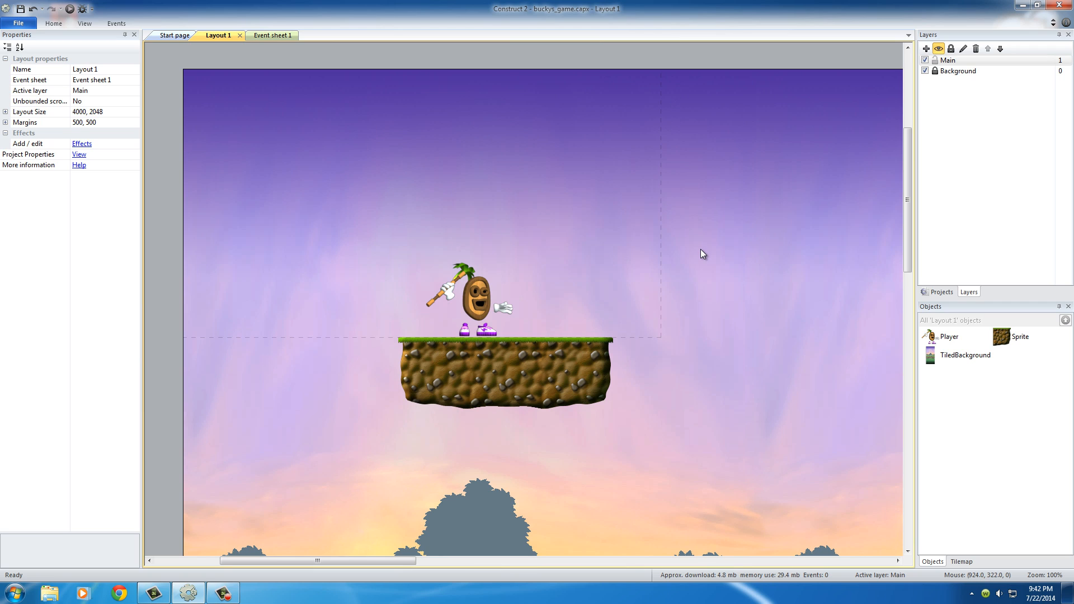
mouse_move(615, 353)
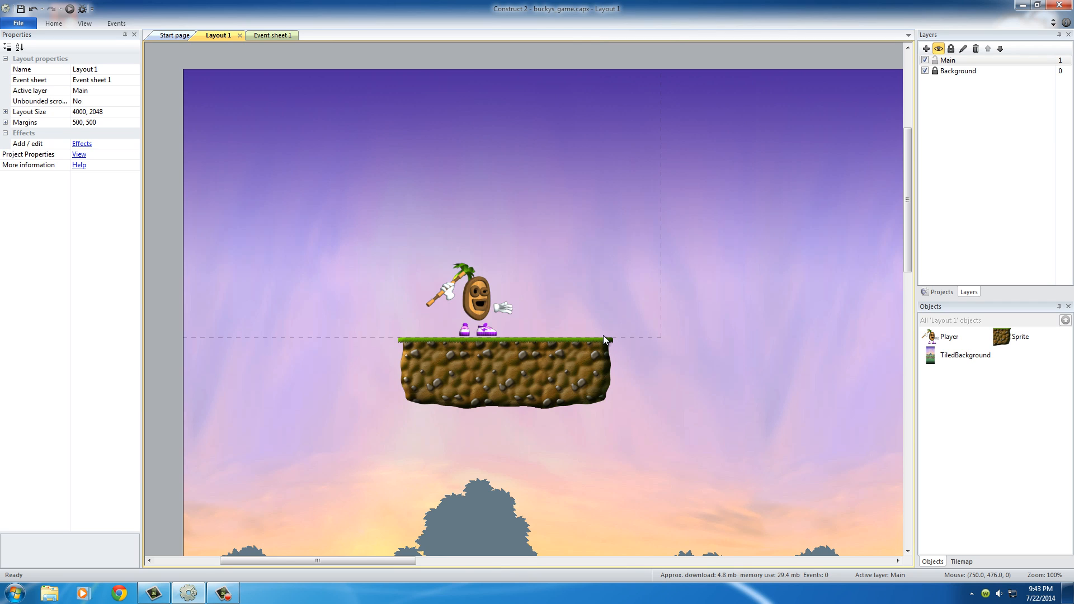
mouse_move(602, 327)
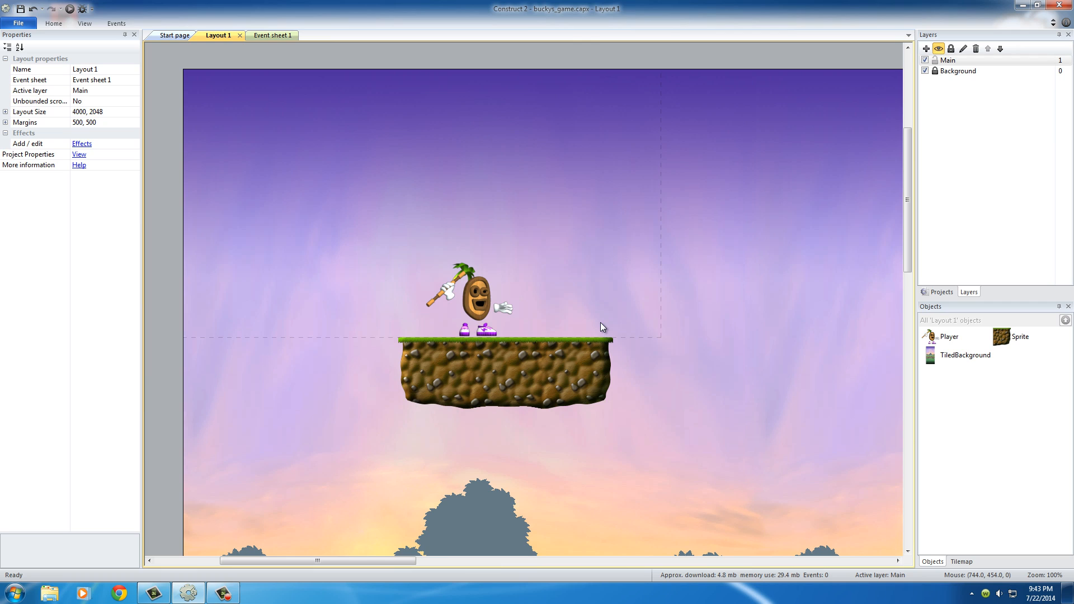
mouse_move(618, 321)
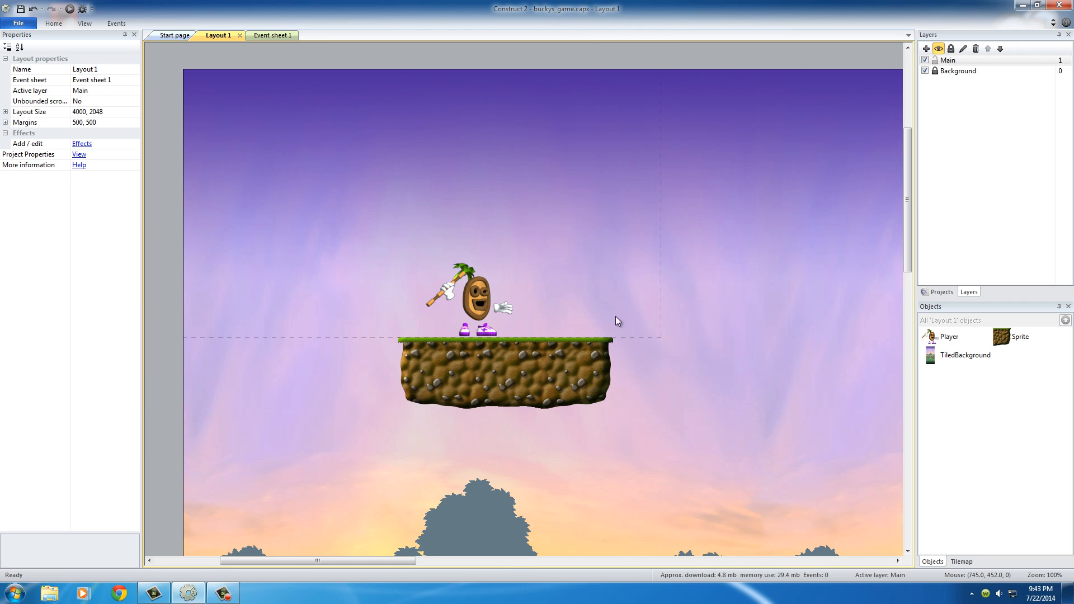
mouse_move(655, 316)
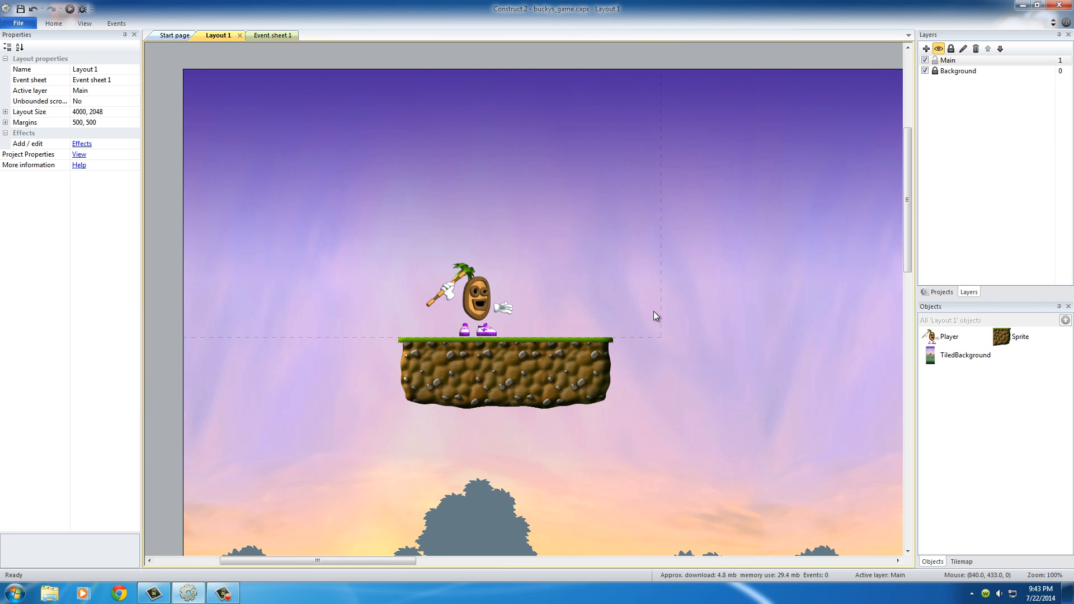
mouse_move(660, 309)
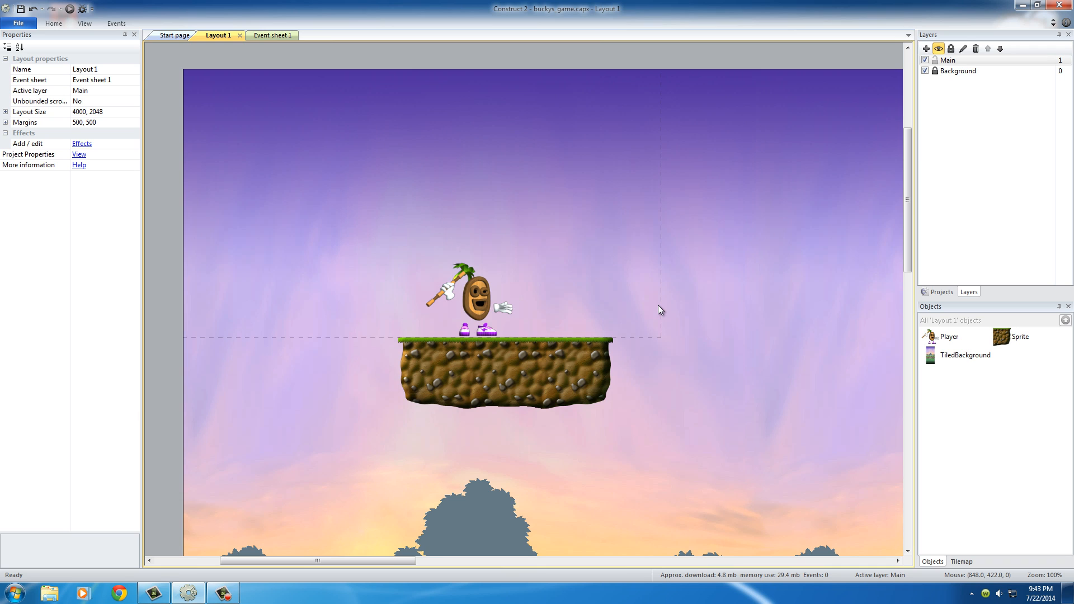
click(476, 297)
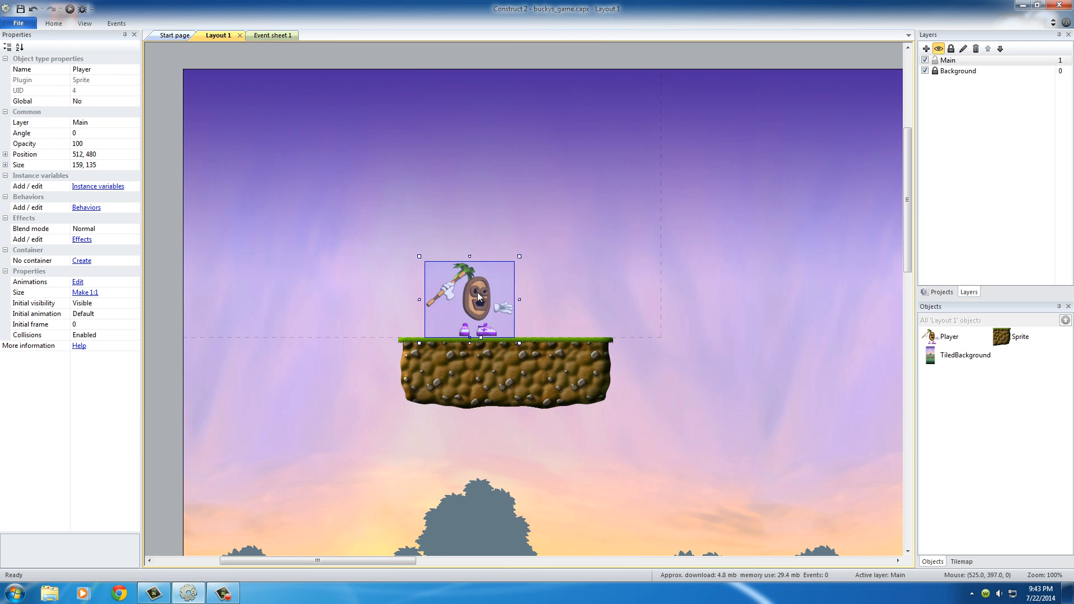
click(560, 279)
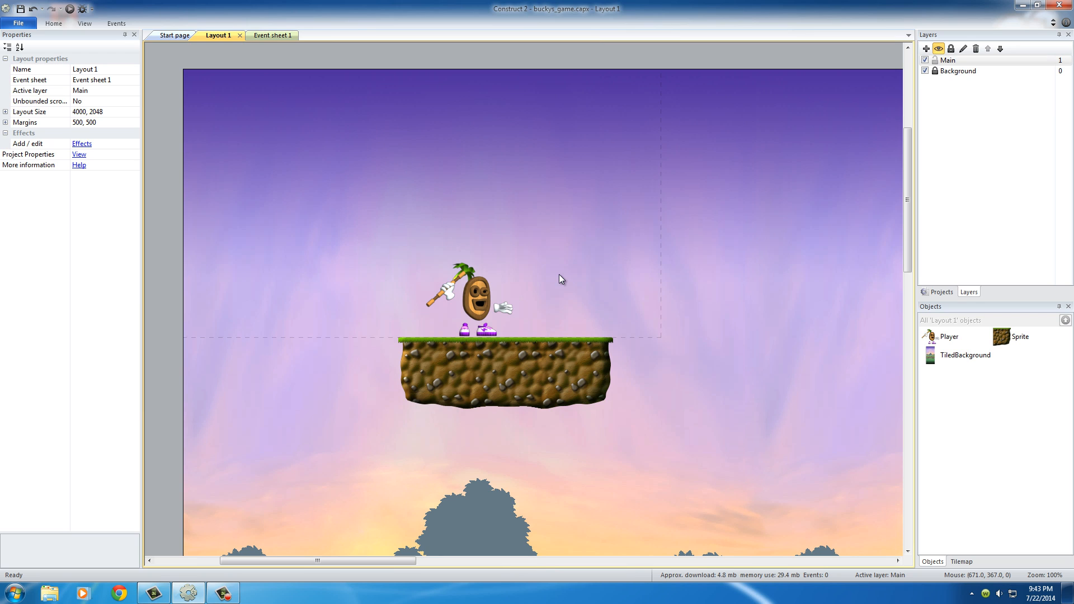
mouse_move(564, 273)
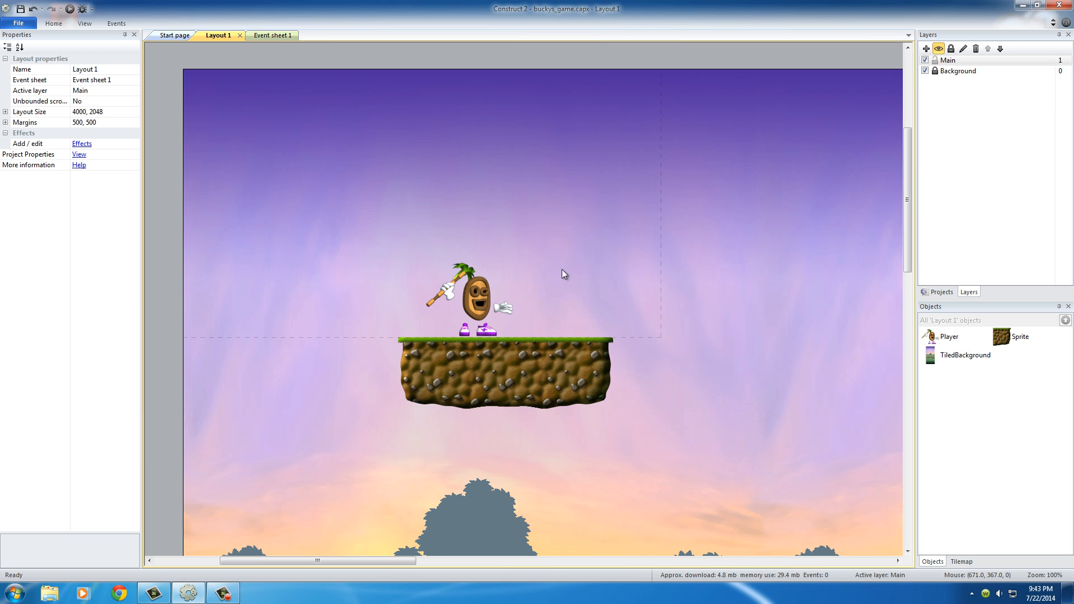
Step: Move a platform tile beside the other piece to form one wide platform under Player
click(434, 390)
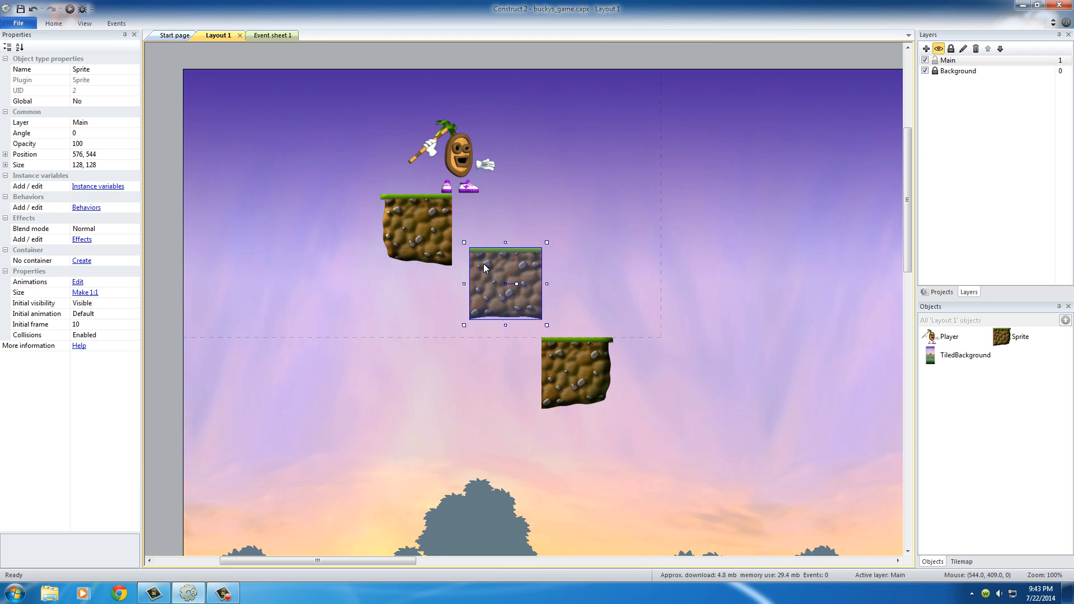
drag(505, 283, 559, 229)
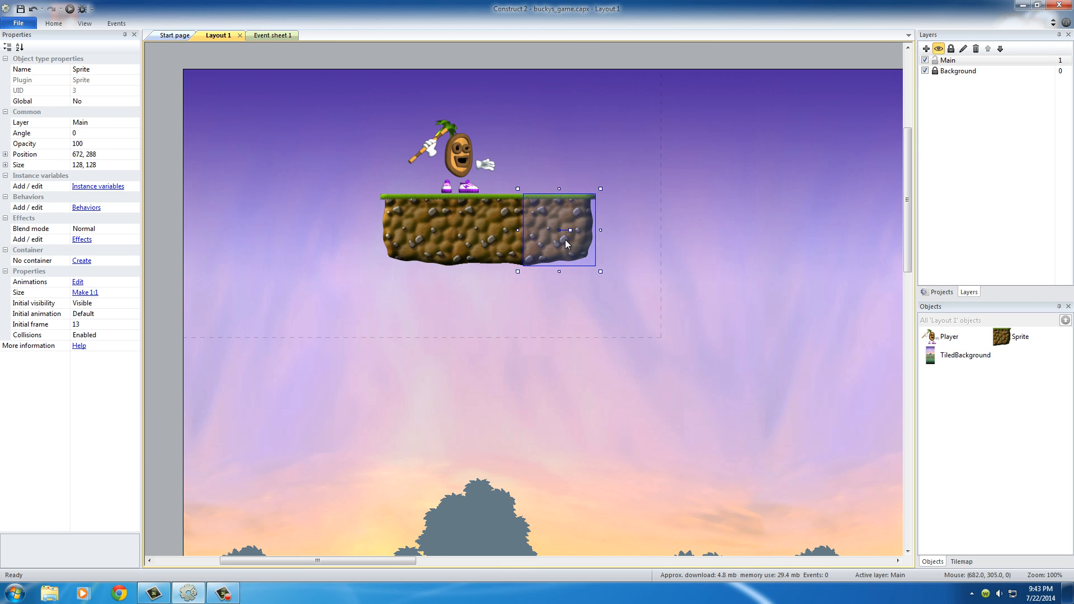
click(684, 327)
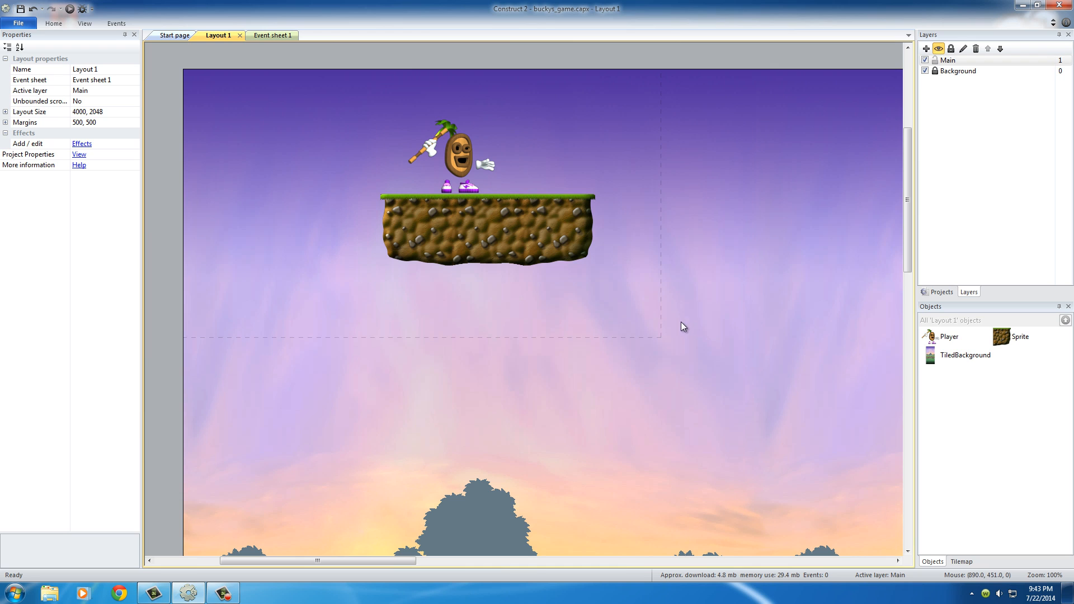
mouse_move(462, 154)
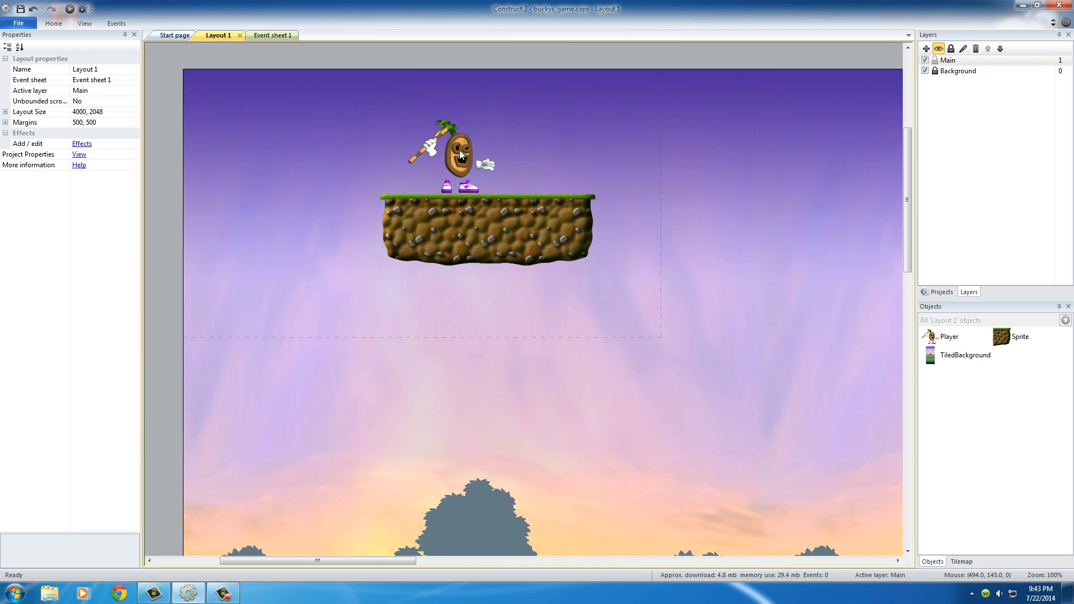
double_click(459, 152)
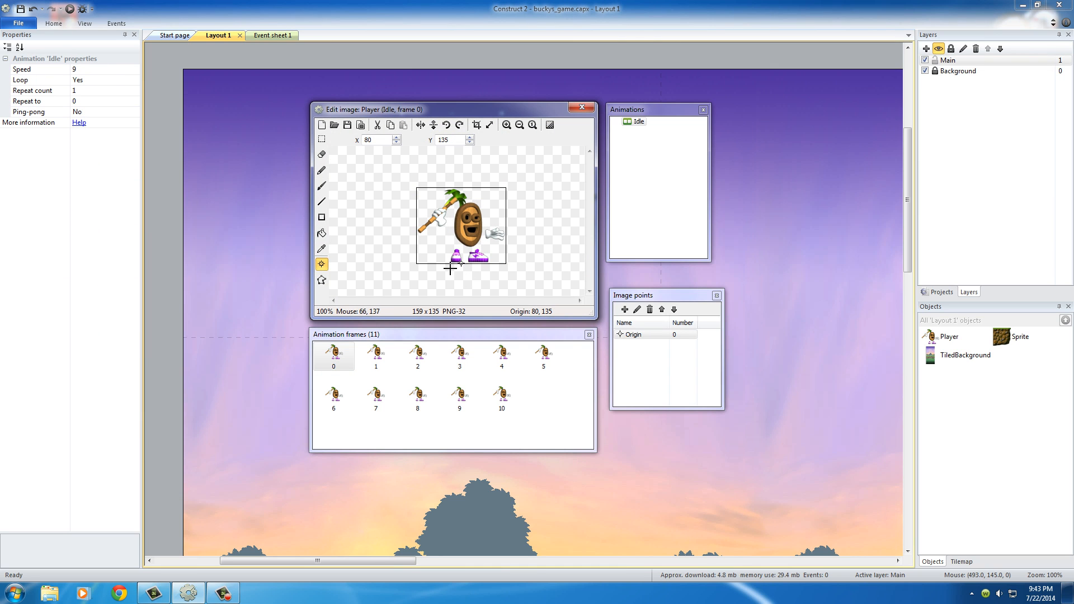
mouse_move(450, 260)
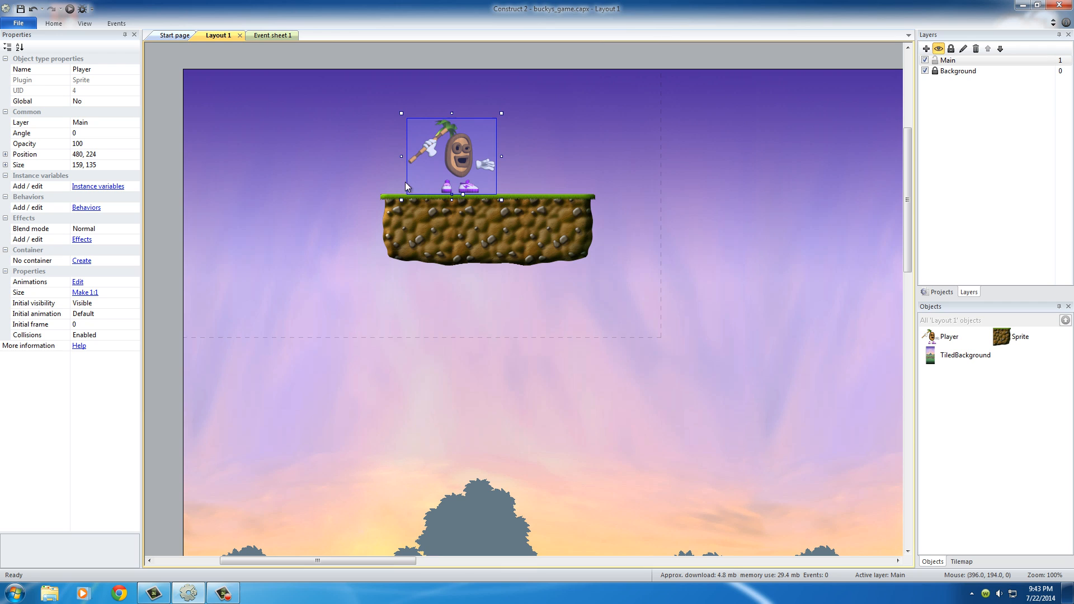
mouse_move(432, 200)
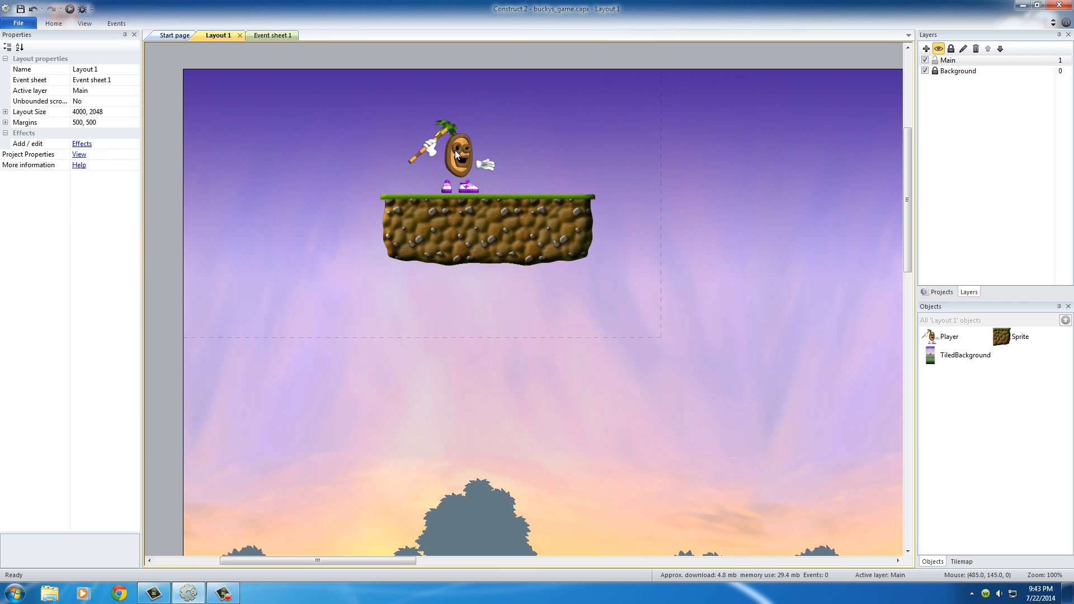
Step: Slide Player rightwards along the platform top and past its right edge
click(458, 156)
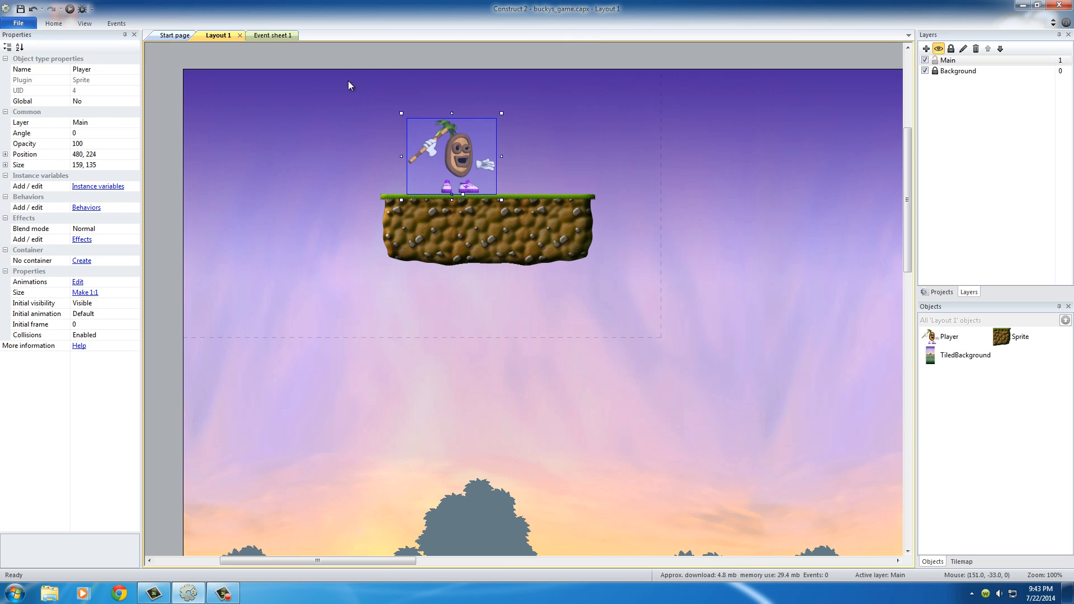
drag(451, 156, 506, 162)
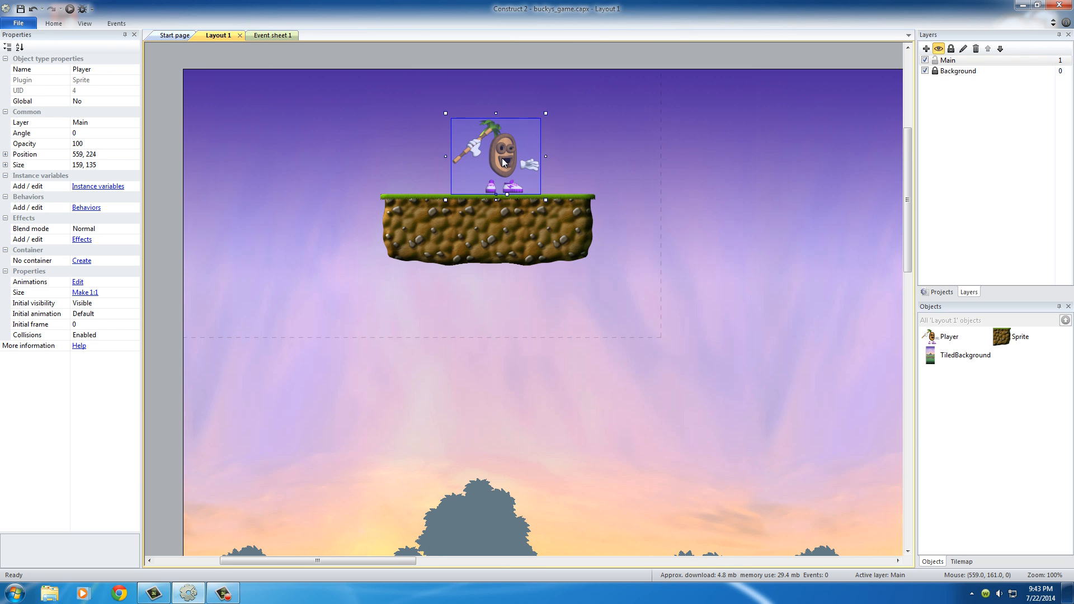
drag(495, 155, 575, 162)
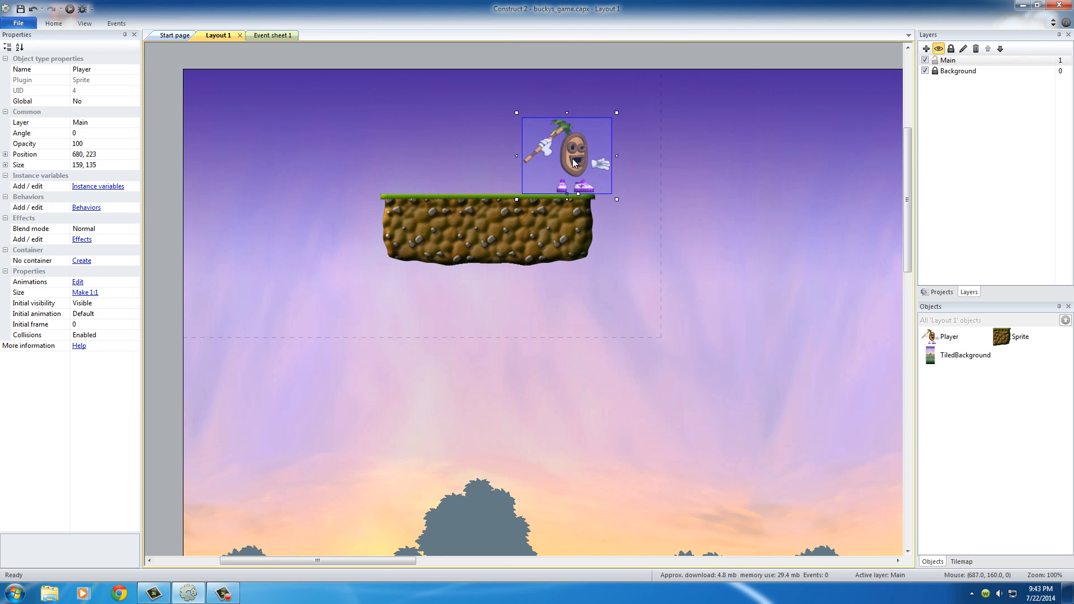
drag(567, 156, 607, 156)
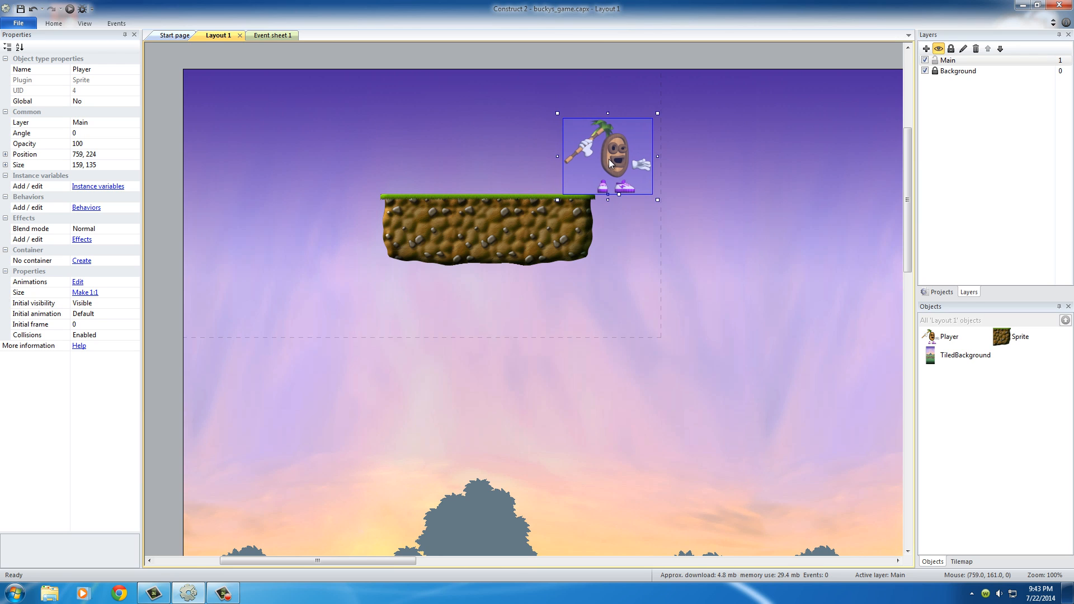
drag(607, 156, 619, 155)
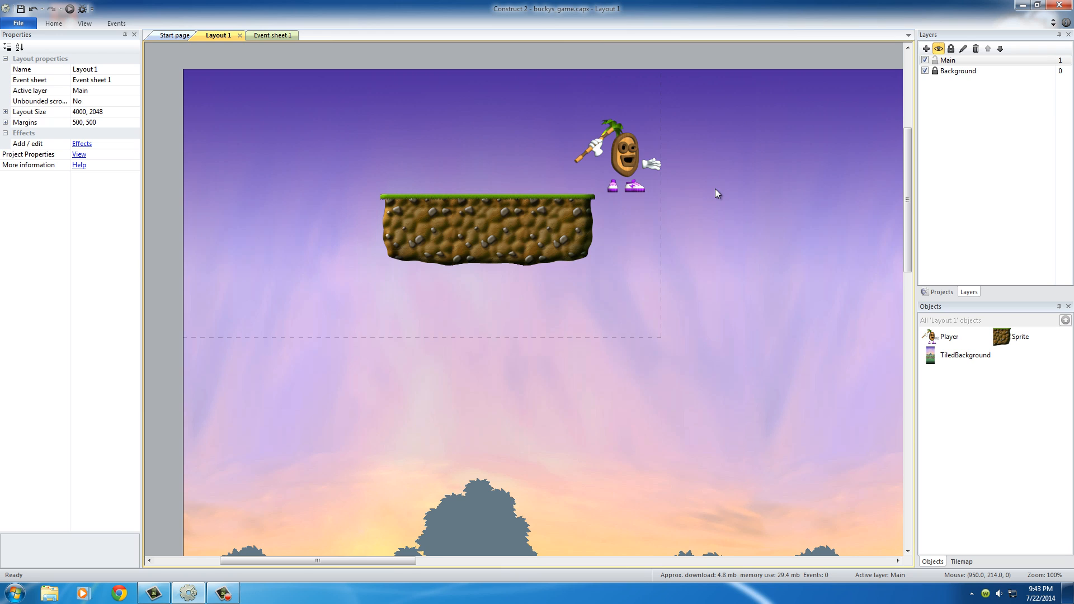
click(624, 156)
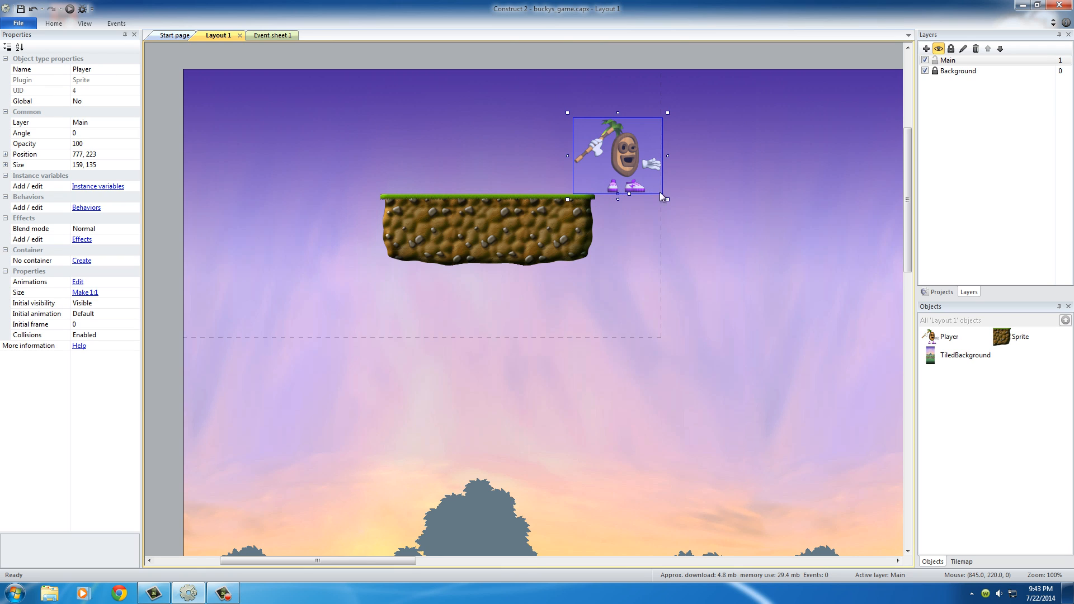
mouse_move(633, 150)
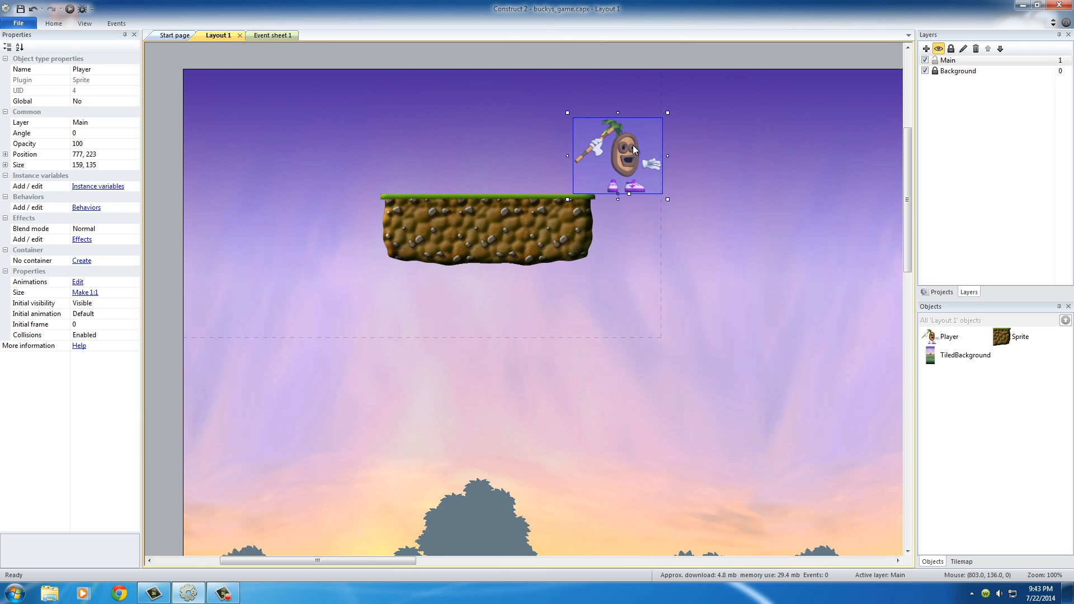
drag(630, 151, 639, 155)
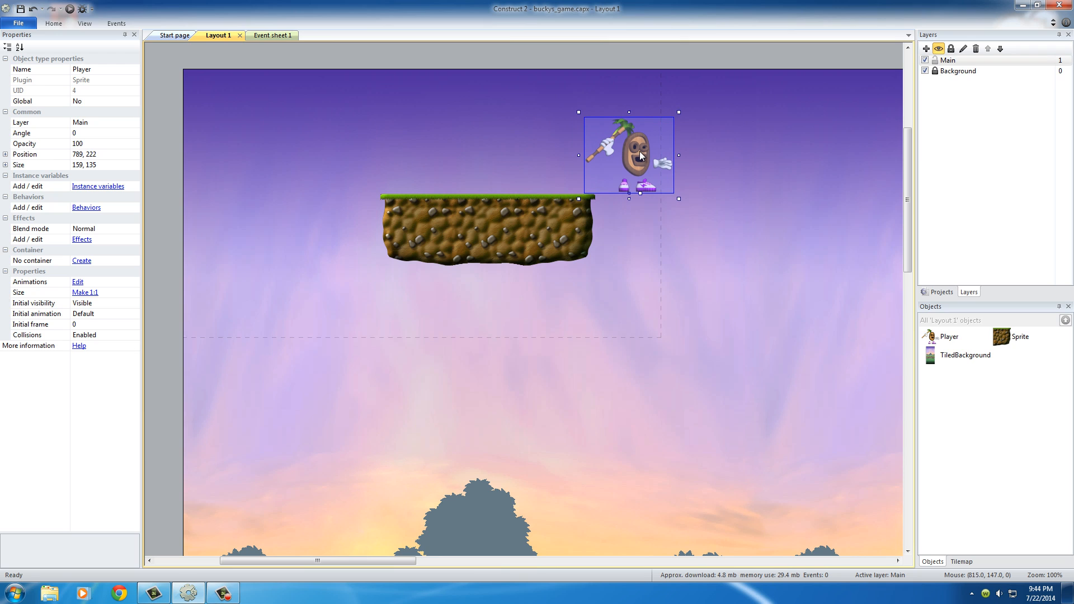
click(814, 342)
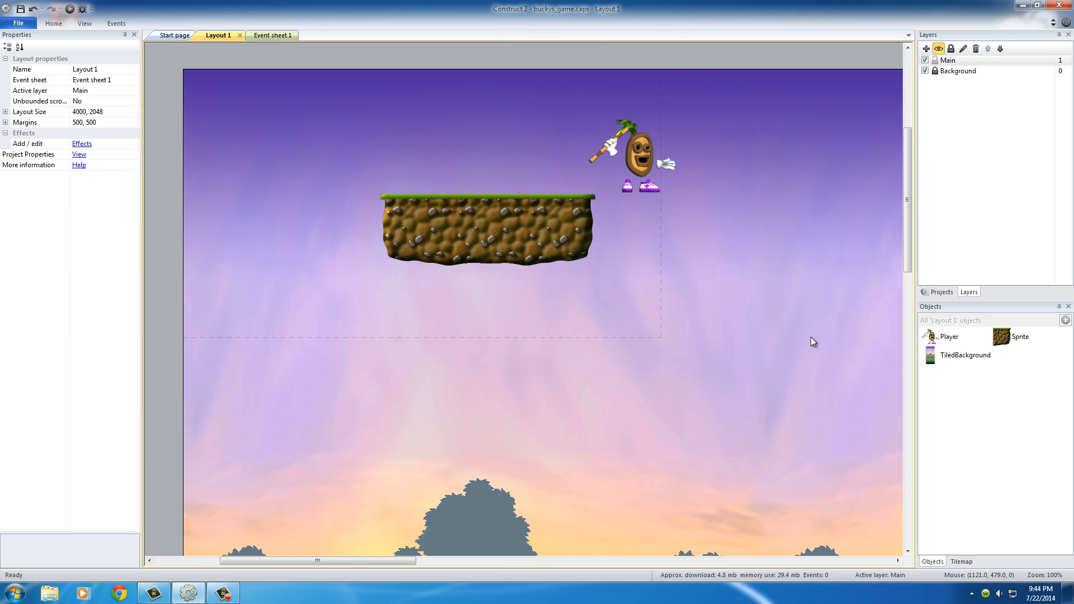
mouse_move(563, 221)
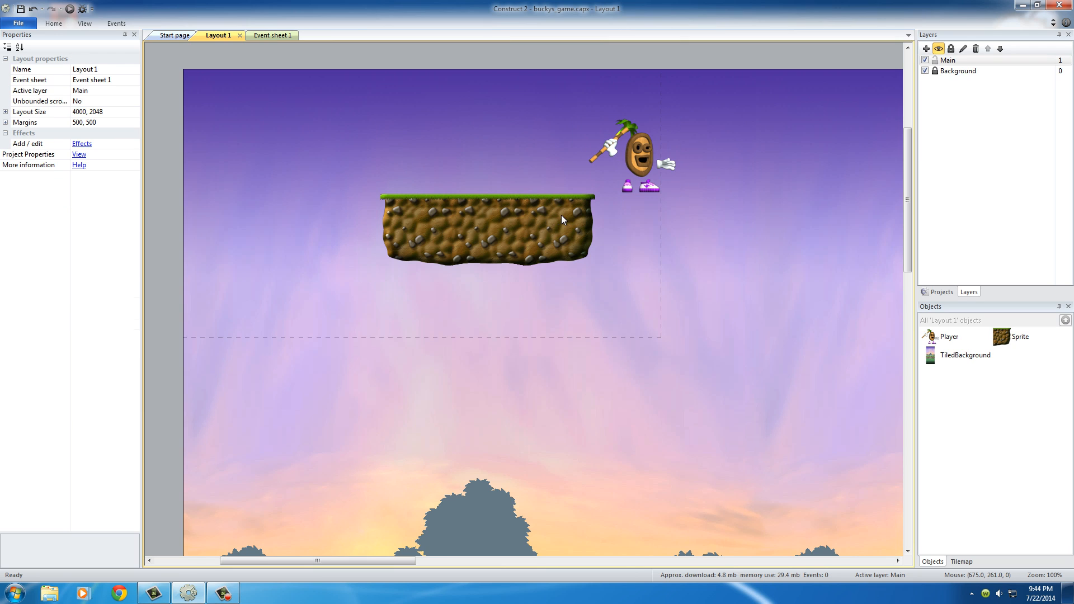
Step: Bring Player back from the left and set it centred on the platform's grassy top
click(641, 161)
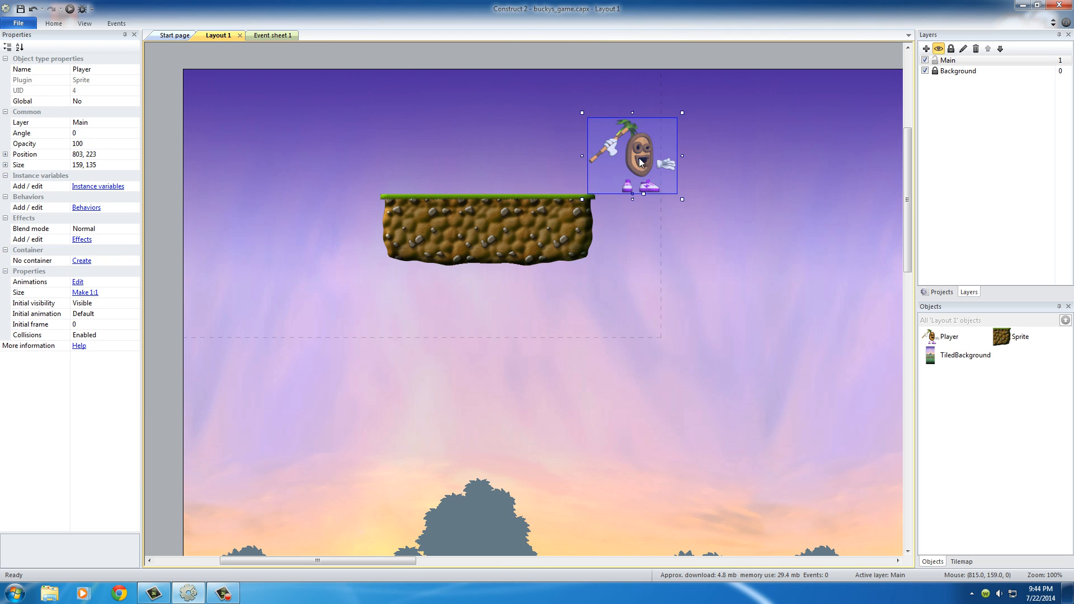
drag(631, 155, 371, 152)
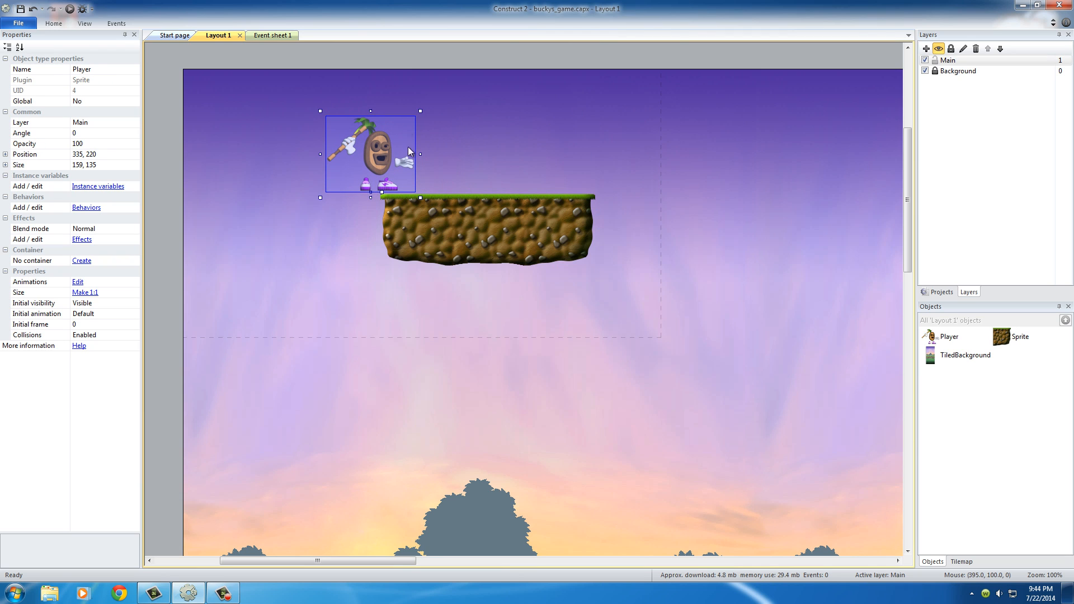
mouse_move(374, 164)
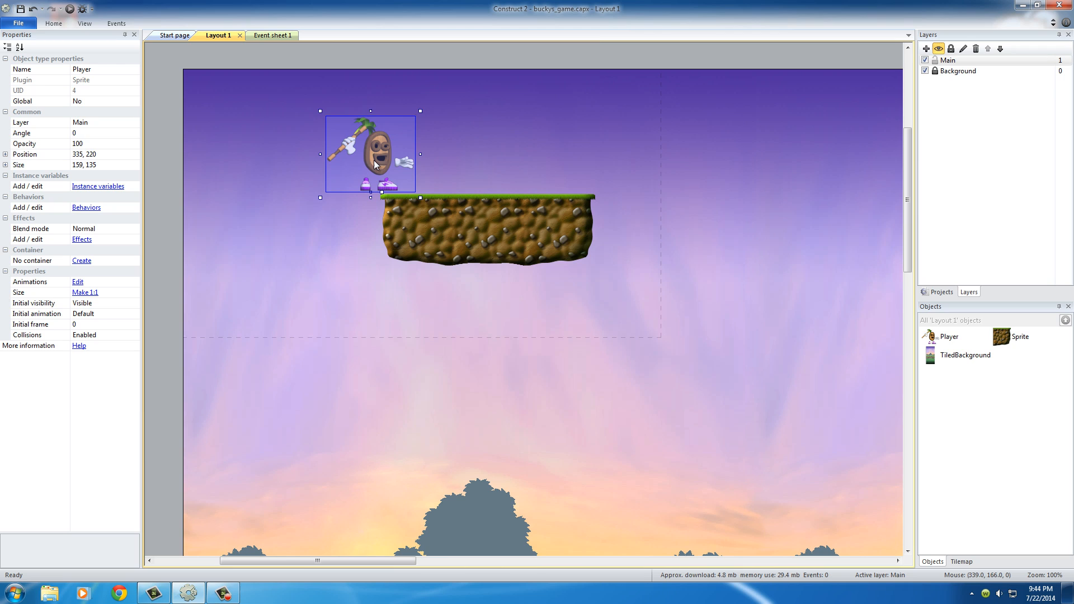
drag(370, 153, 348, 153)
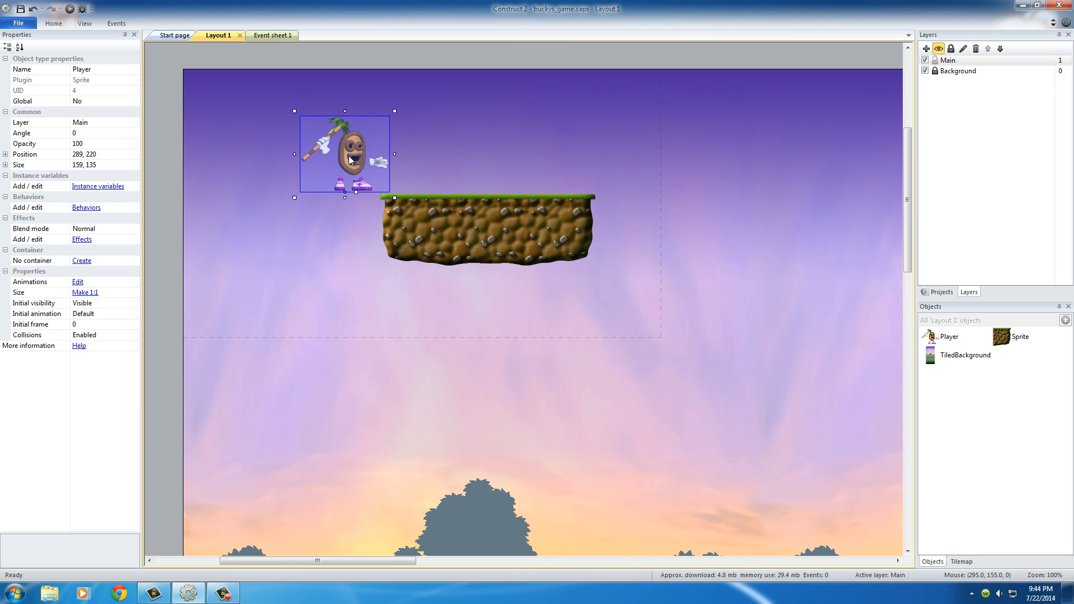
click(364, 239)
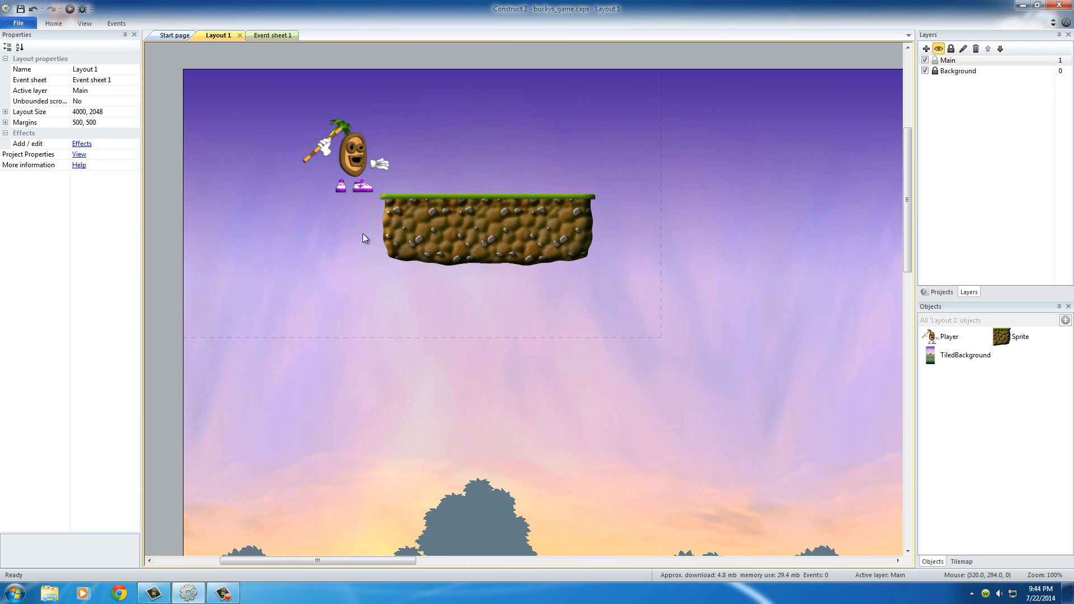
click(344, 157)
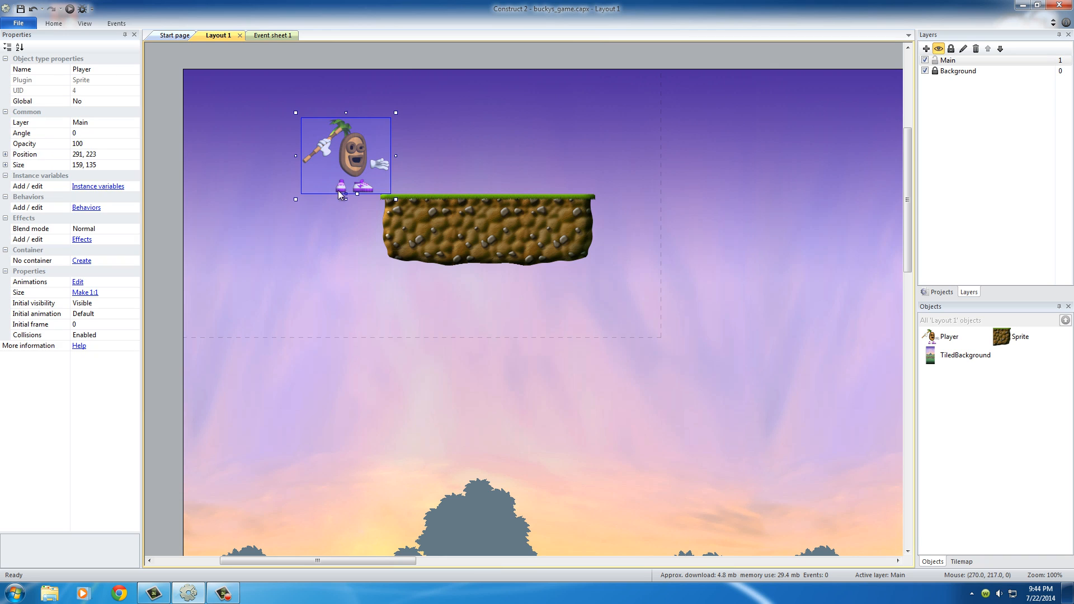
click(356, 239)
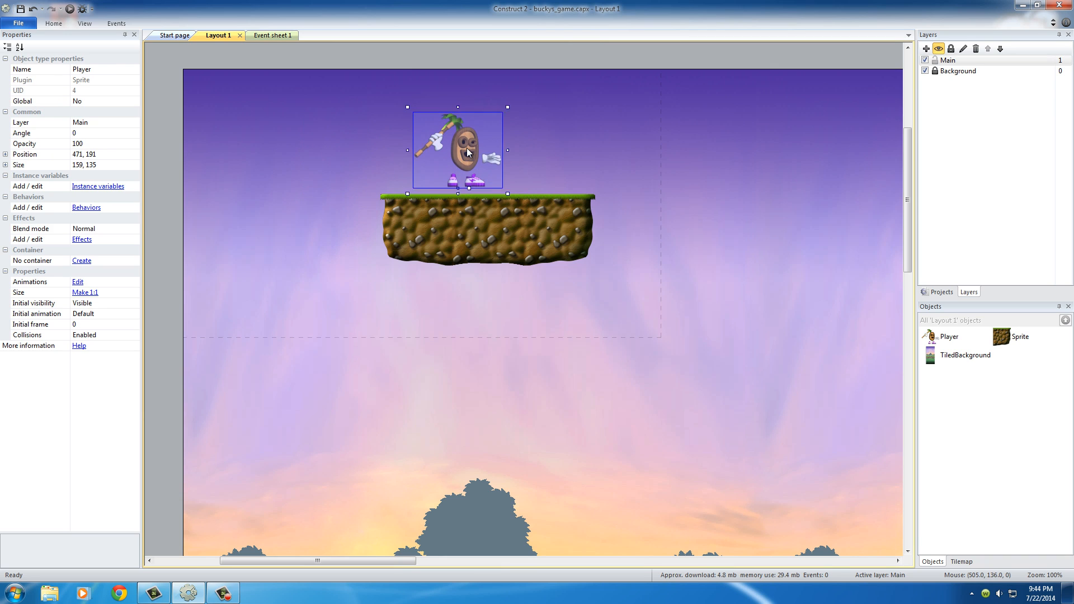
click(85, 23)
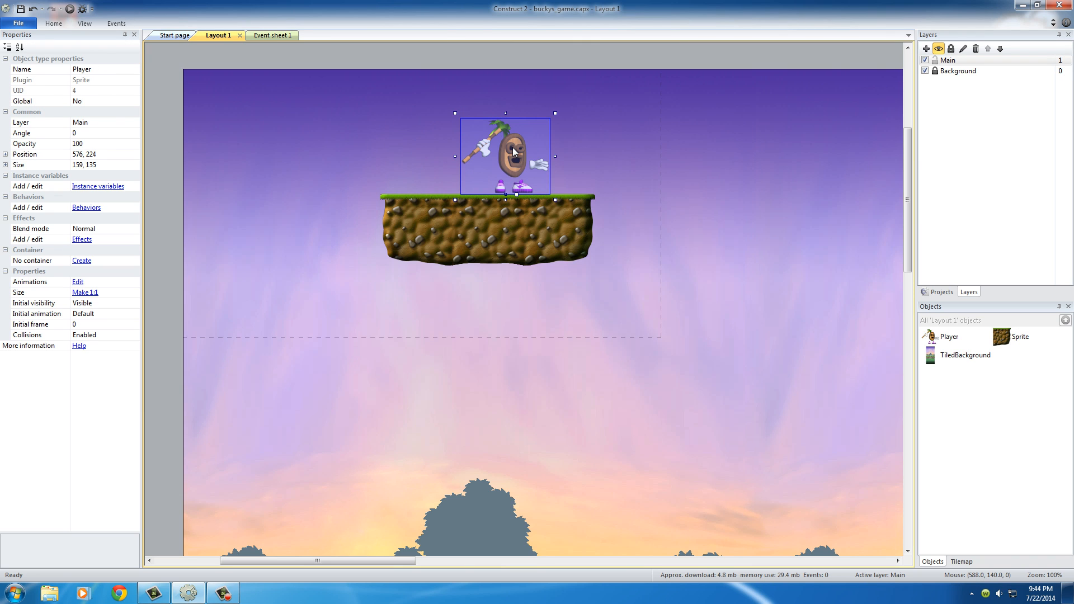
drag(512, 150, 471, 160)
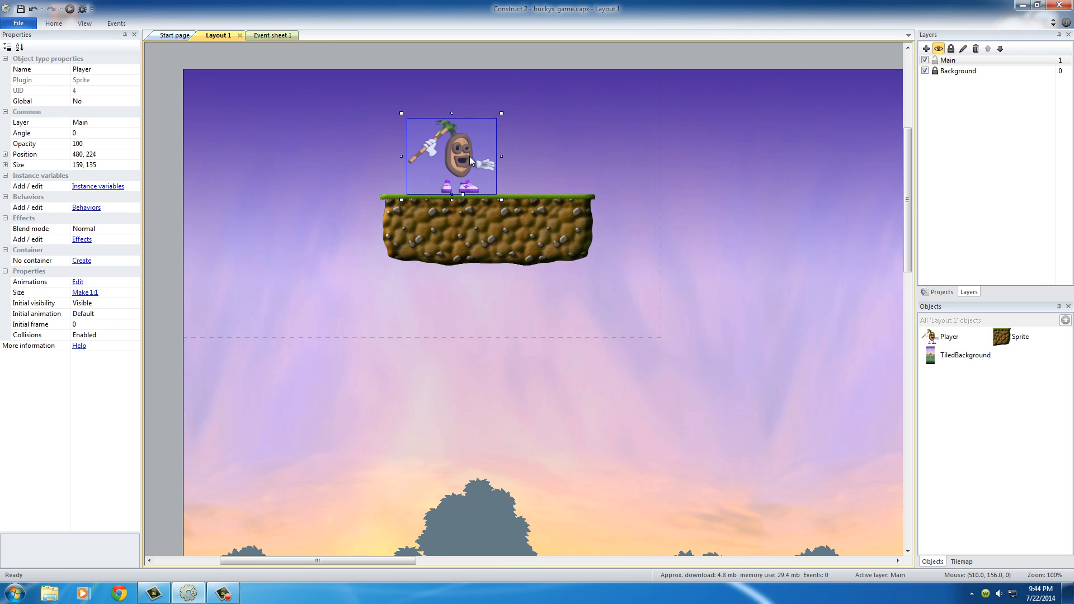
click(307, 255)
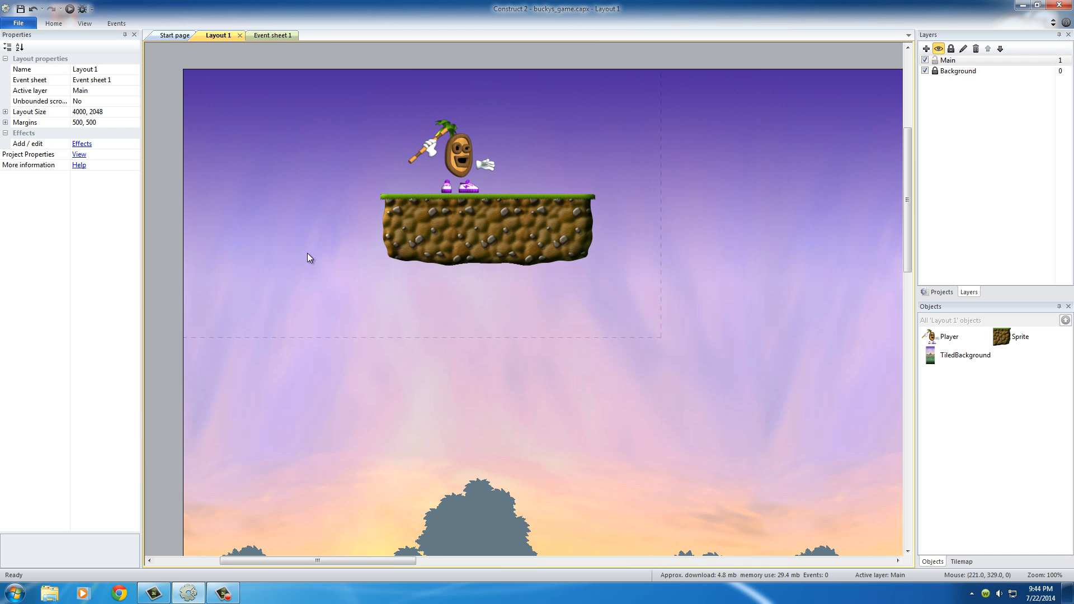
mouse_move(637, 201)
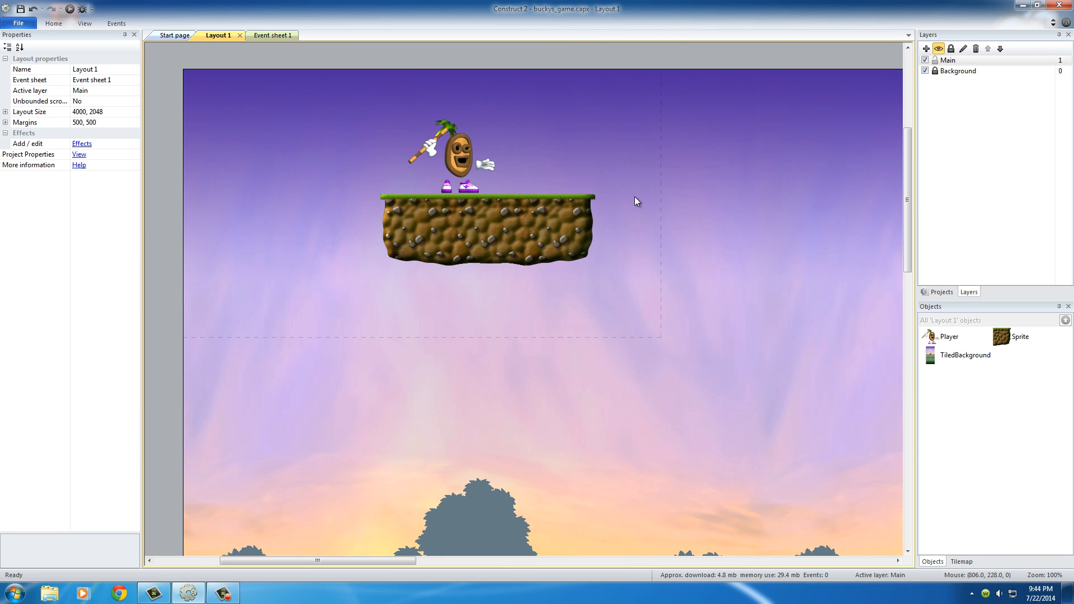
mouse_move(269, 179)
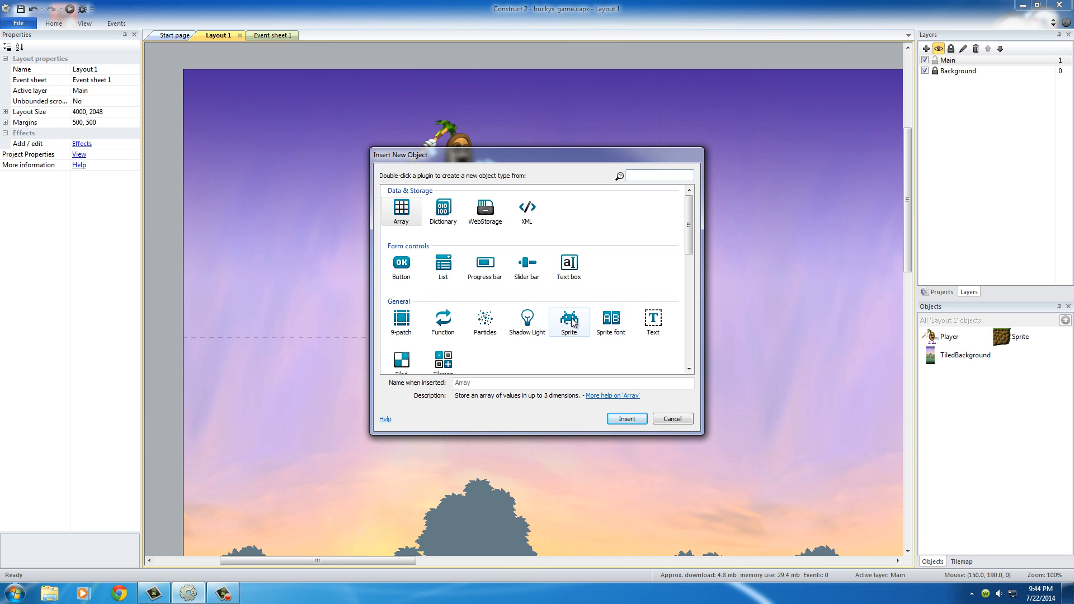
Step: Choose Sprite as the new object type in Insert New Object
click(672, 418)
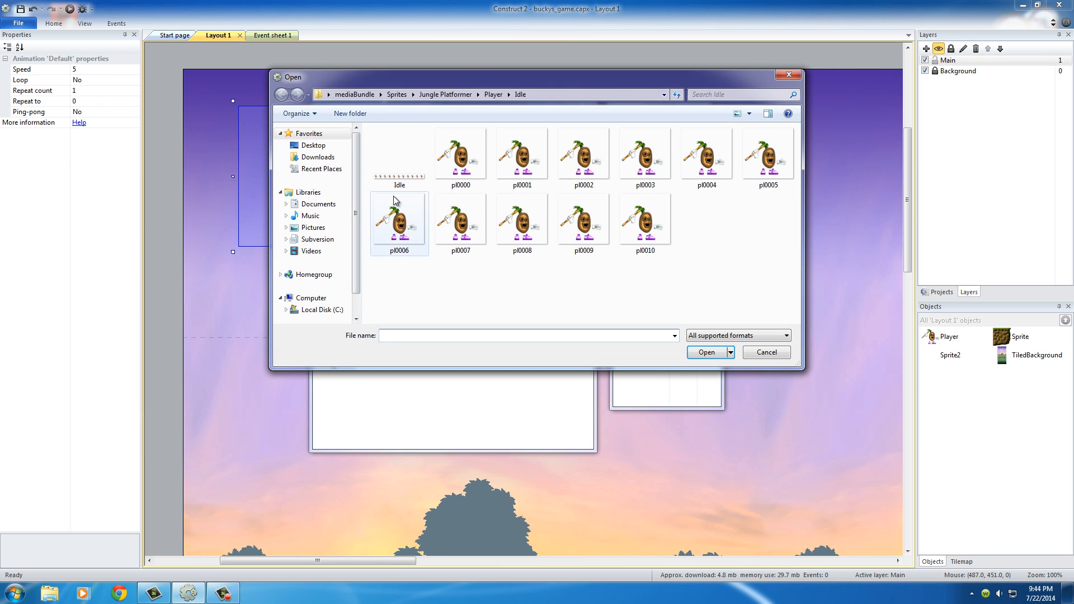
Step: Load the square image from Desktop's mediaBundle folder as Sprite2's 50x50 Default frame
click(313, 145)
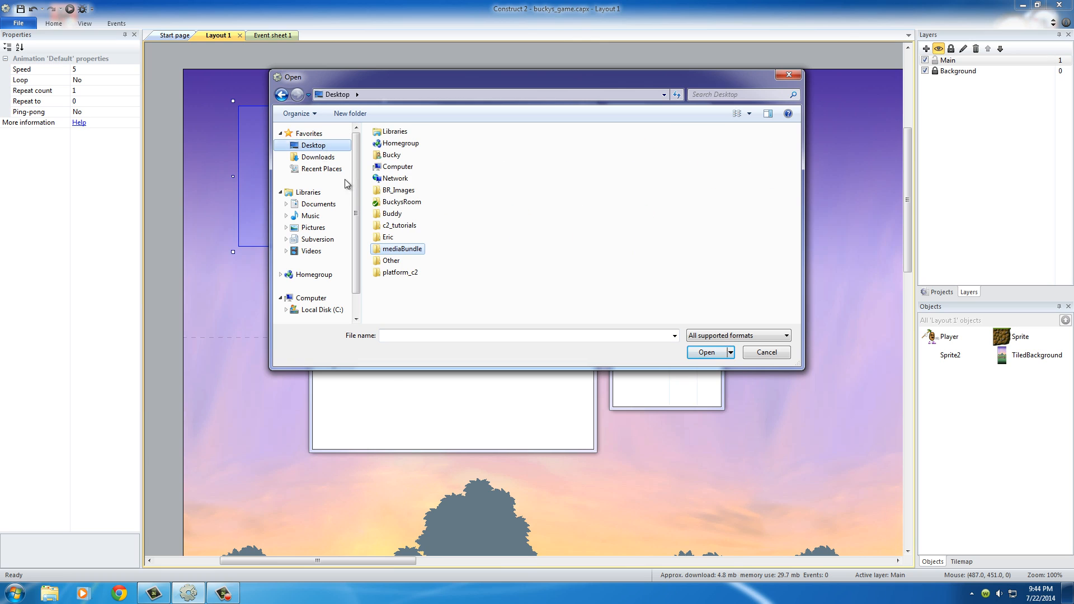
mouse_move(489, 287)
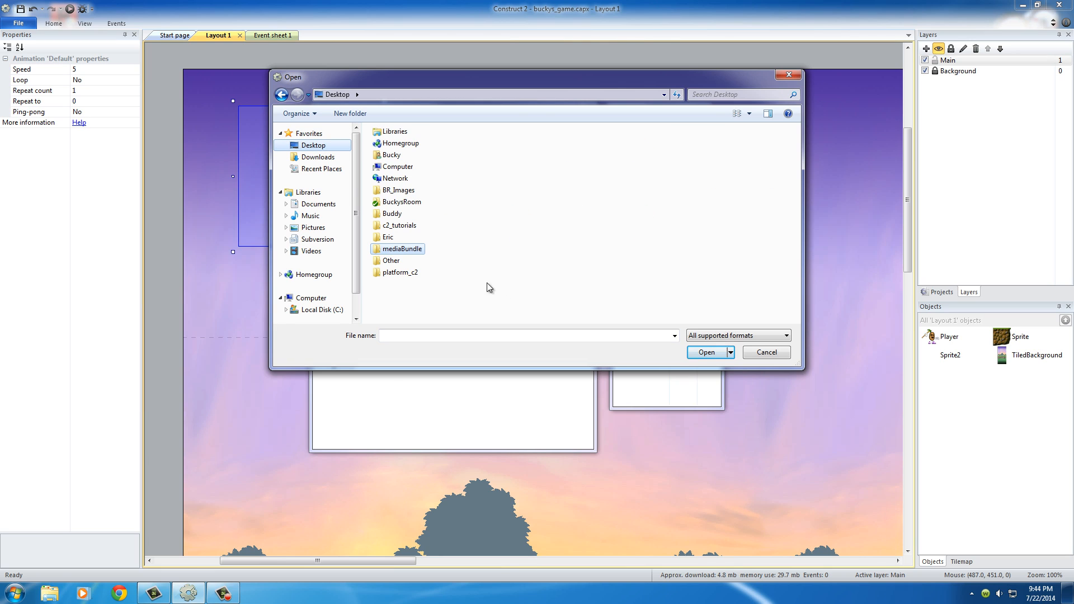
mouse_move(425, 281)
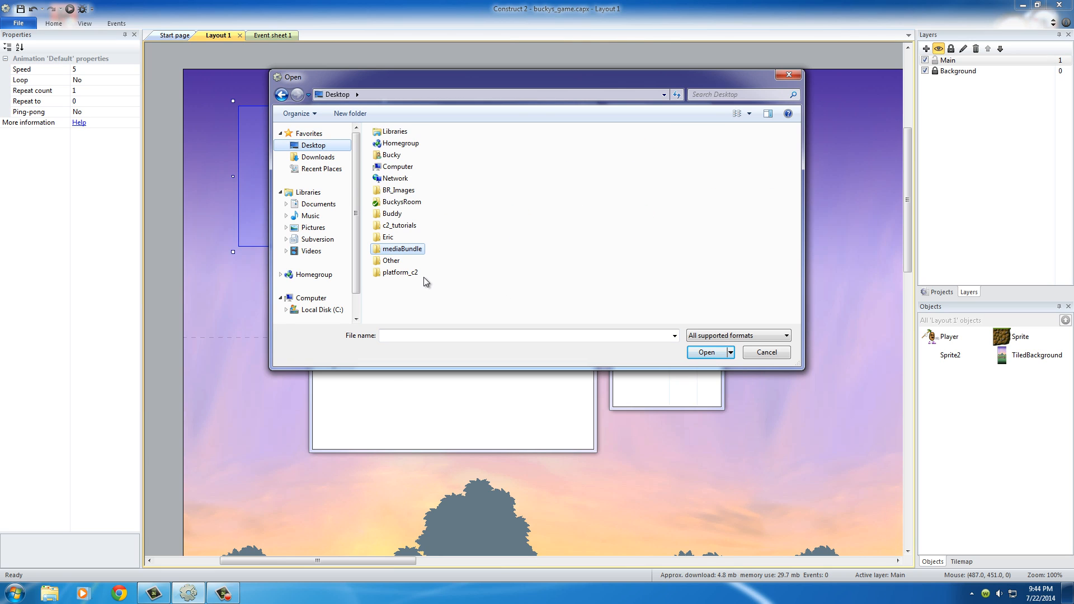
double_click(402, 249)
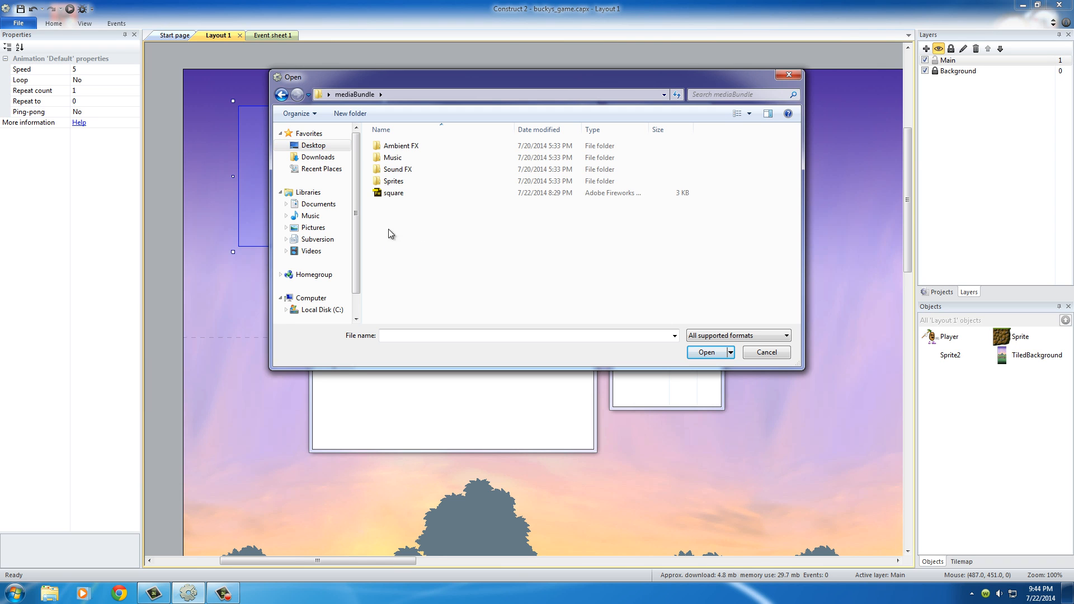
right_click(394, 192)
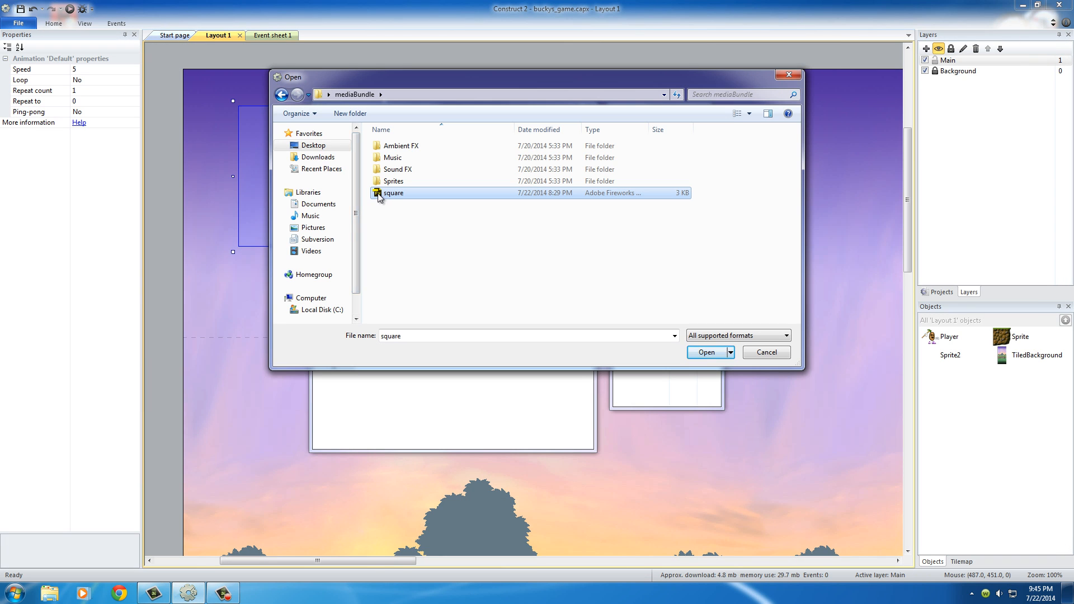
click(707, 353)
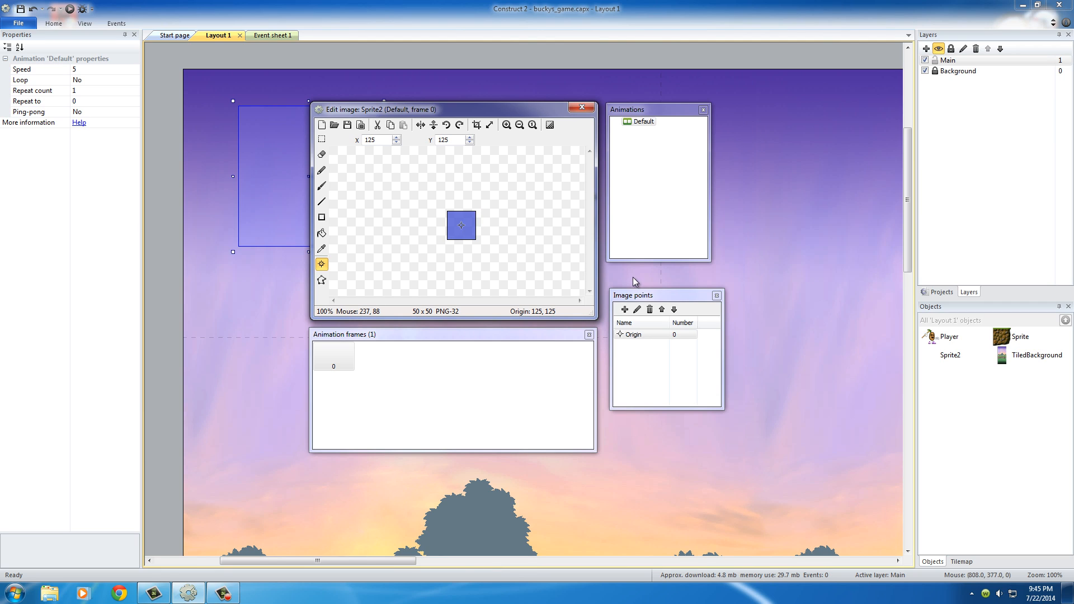
mouse_move(584, 264)
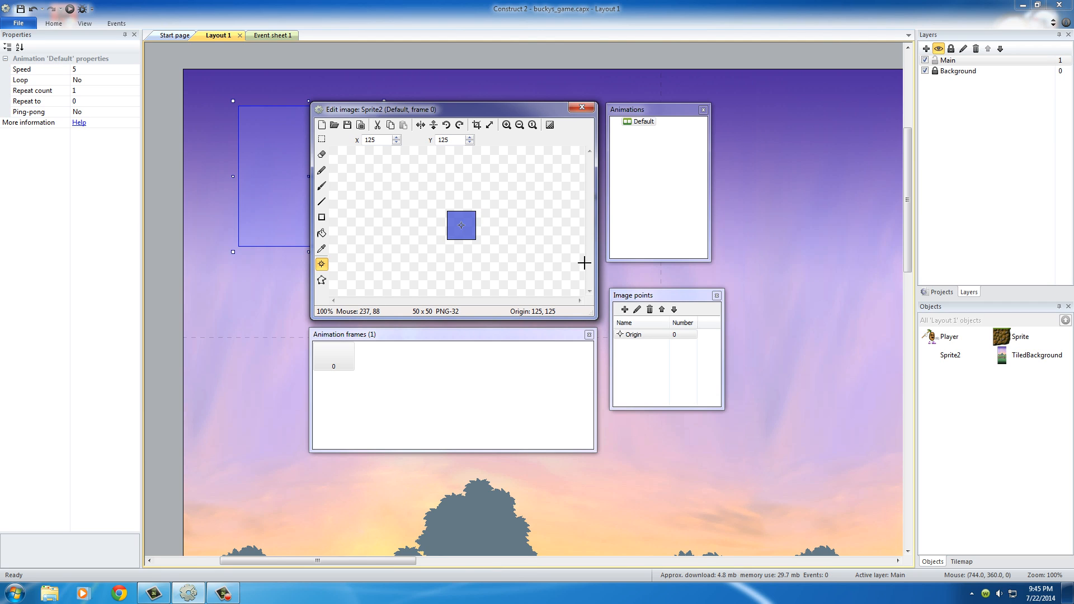